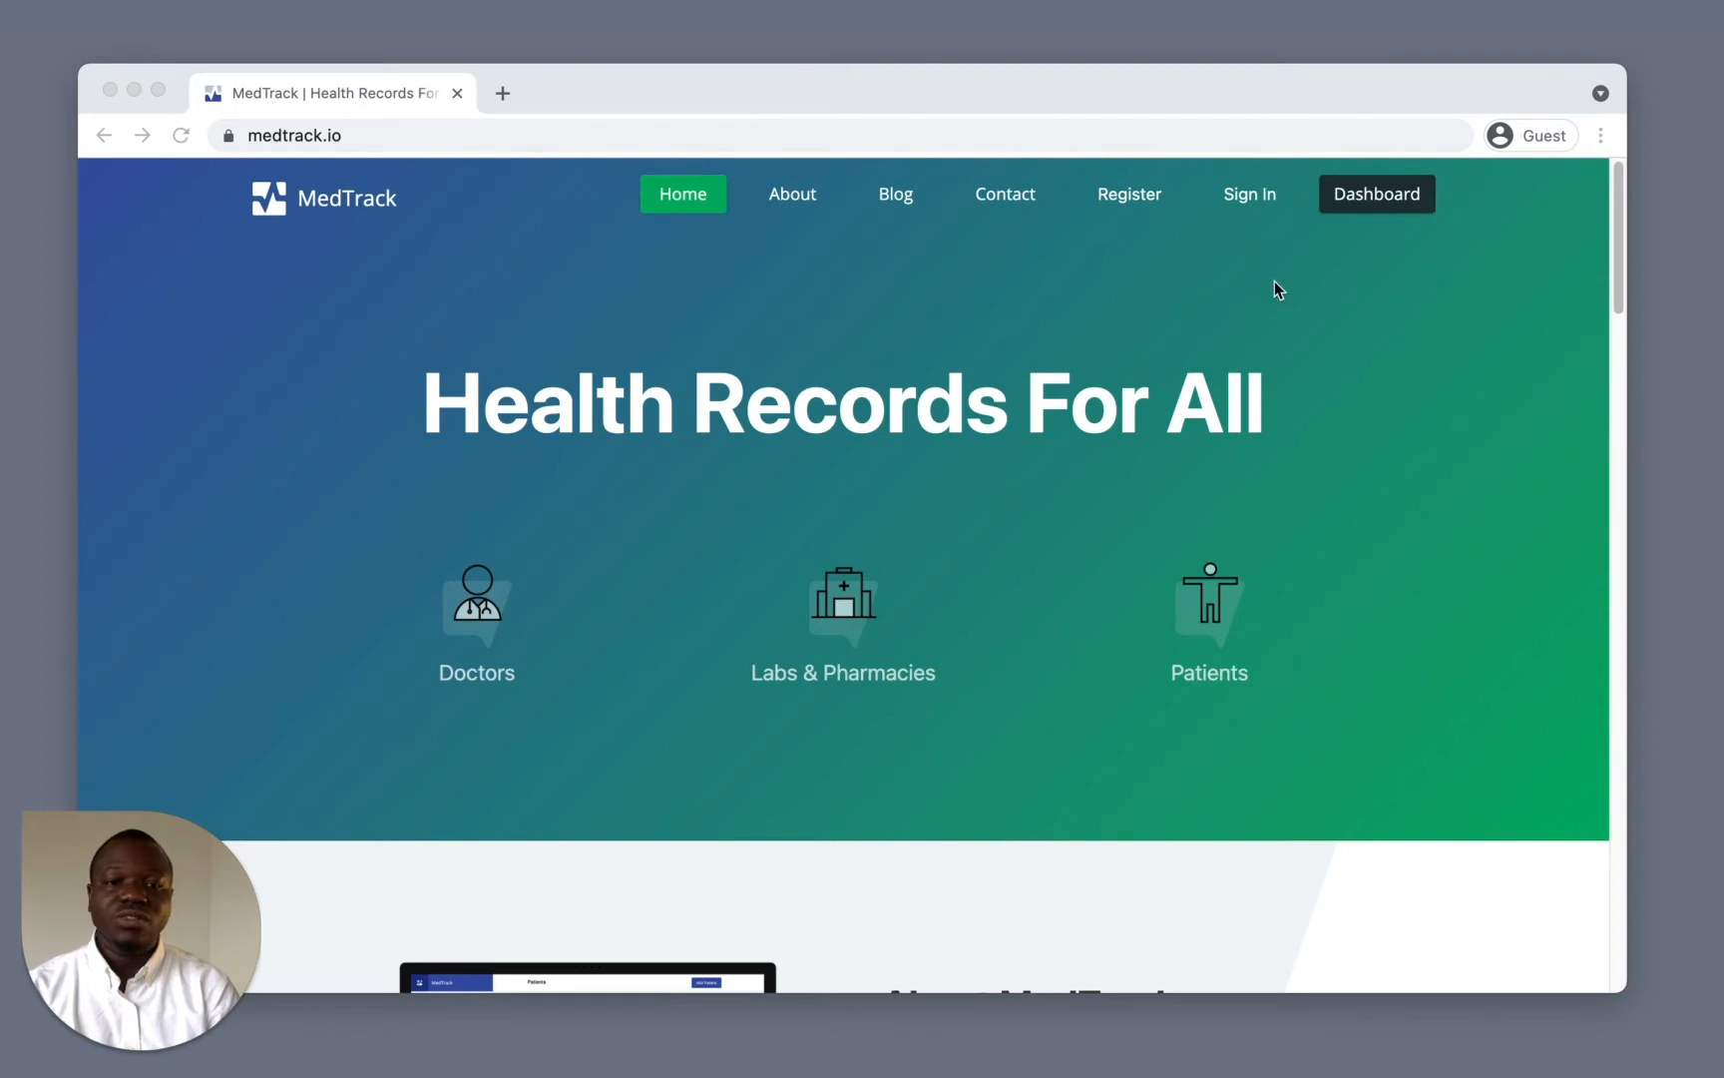
Choose Laboratory from MedTrack's Sign In menu
{"action": "left_click", "coordinate": [1248, 194]}
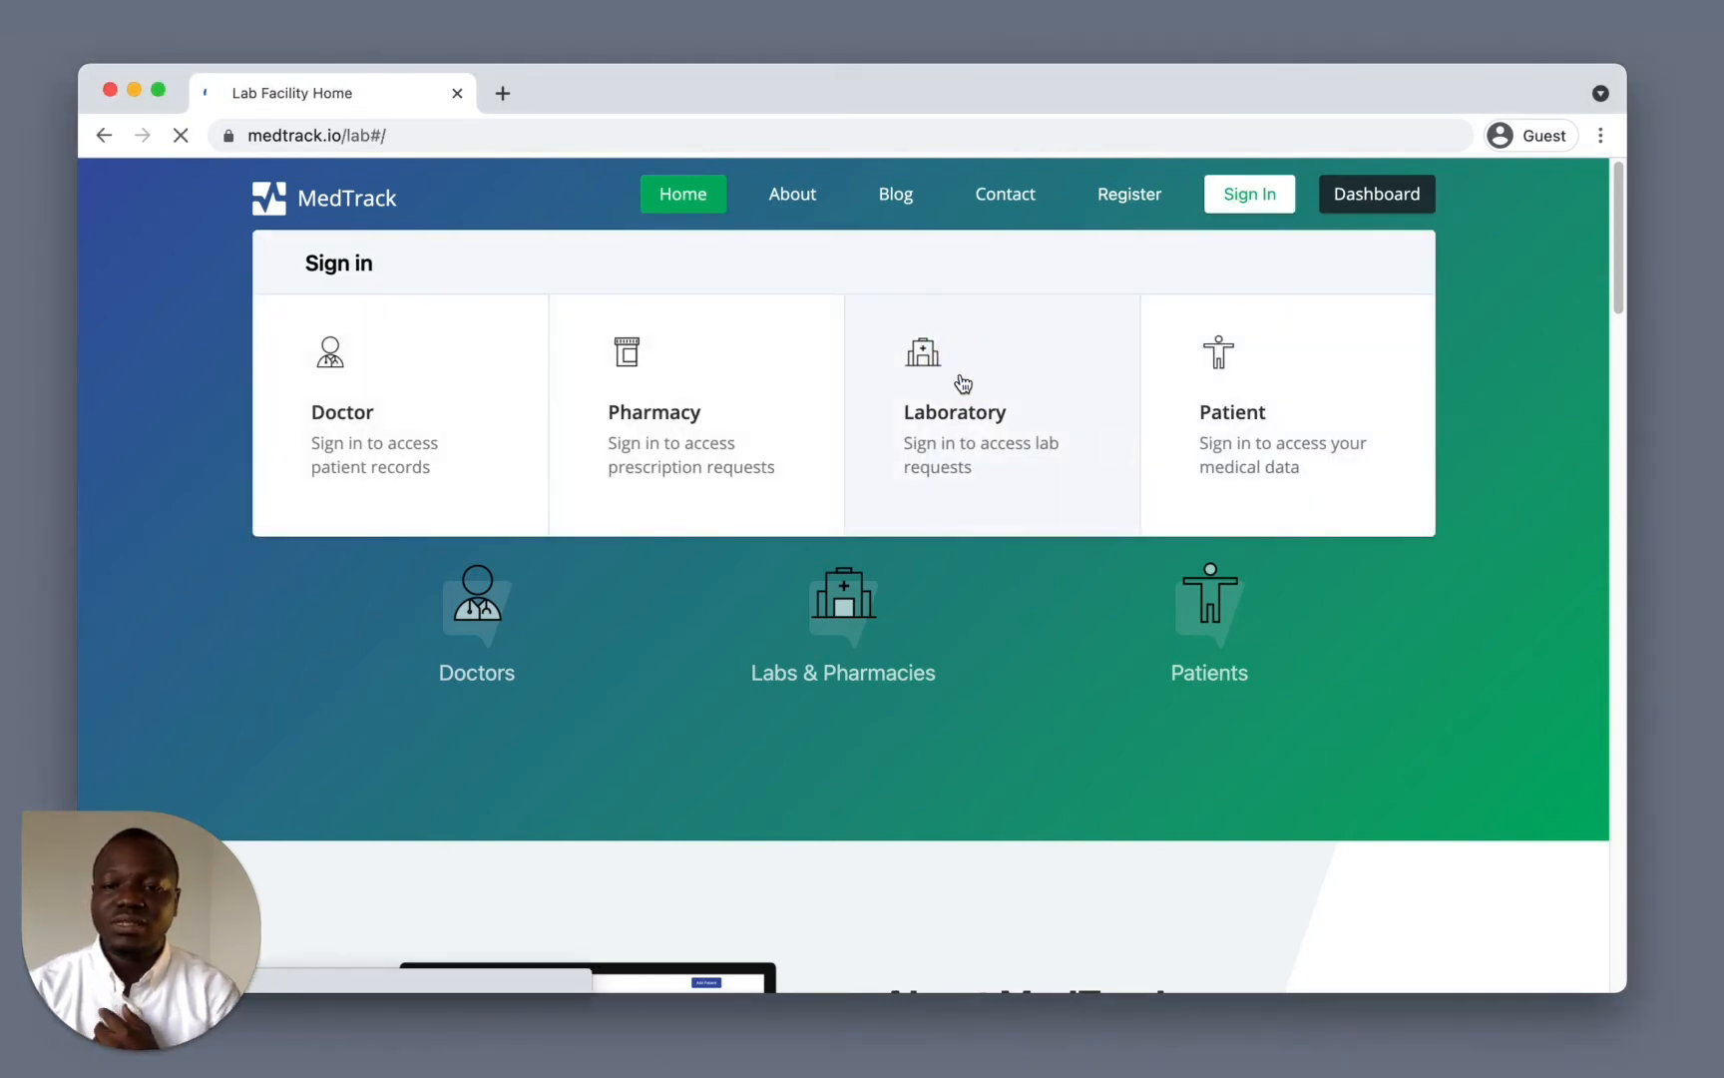
Select Laboratory to load the lab dashboard with its patient queue
{"action": "left_click", "coordinate": [952, 412]}
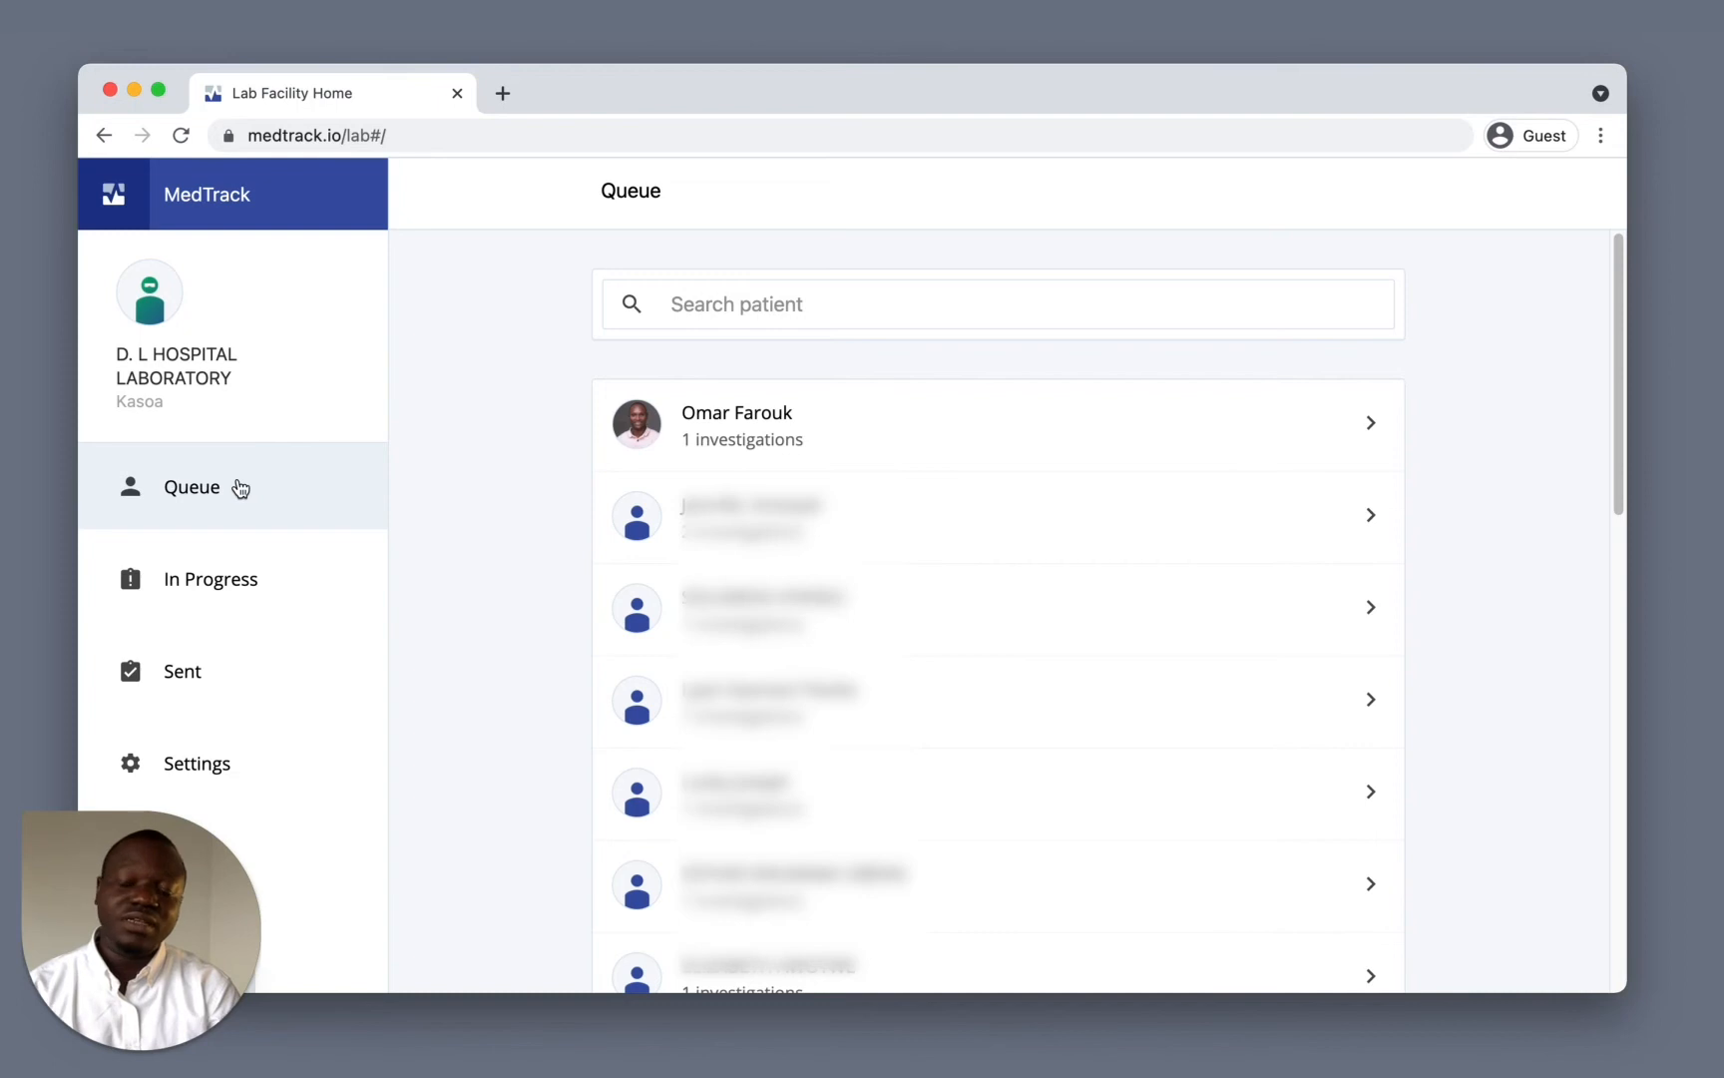
{"action": "mouse_move", "coordinate": [195, 496]}
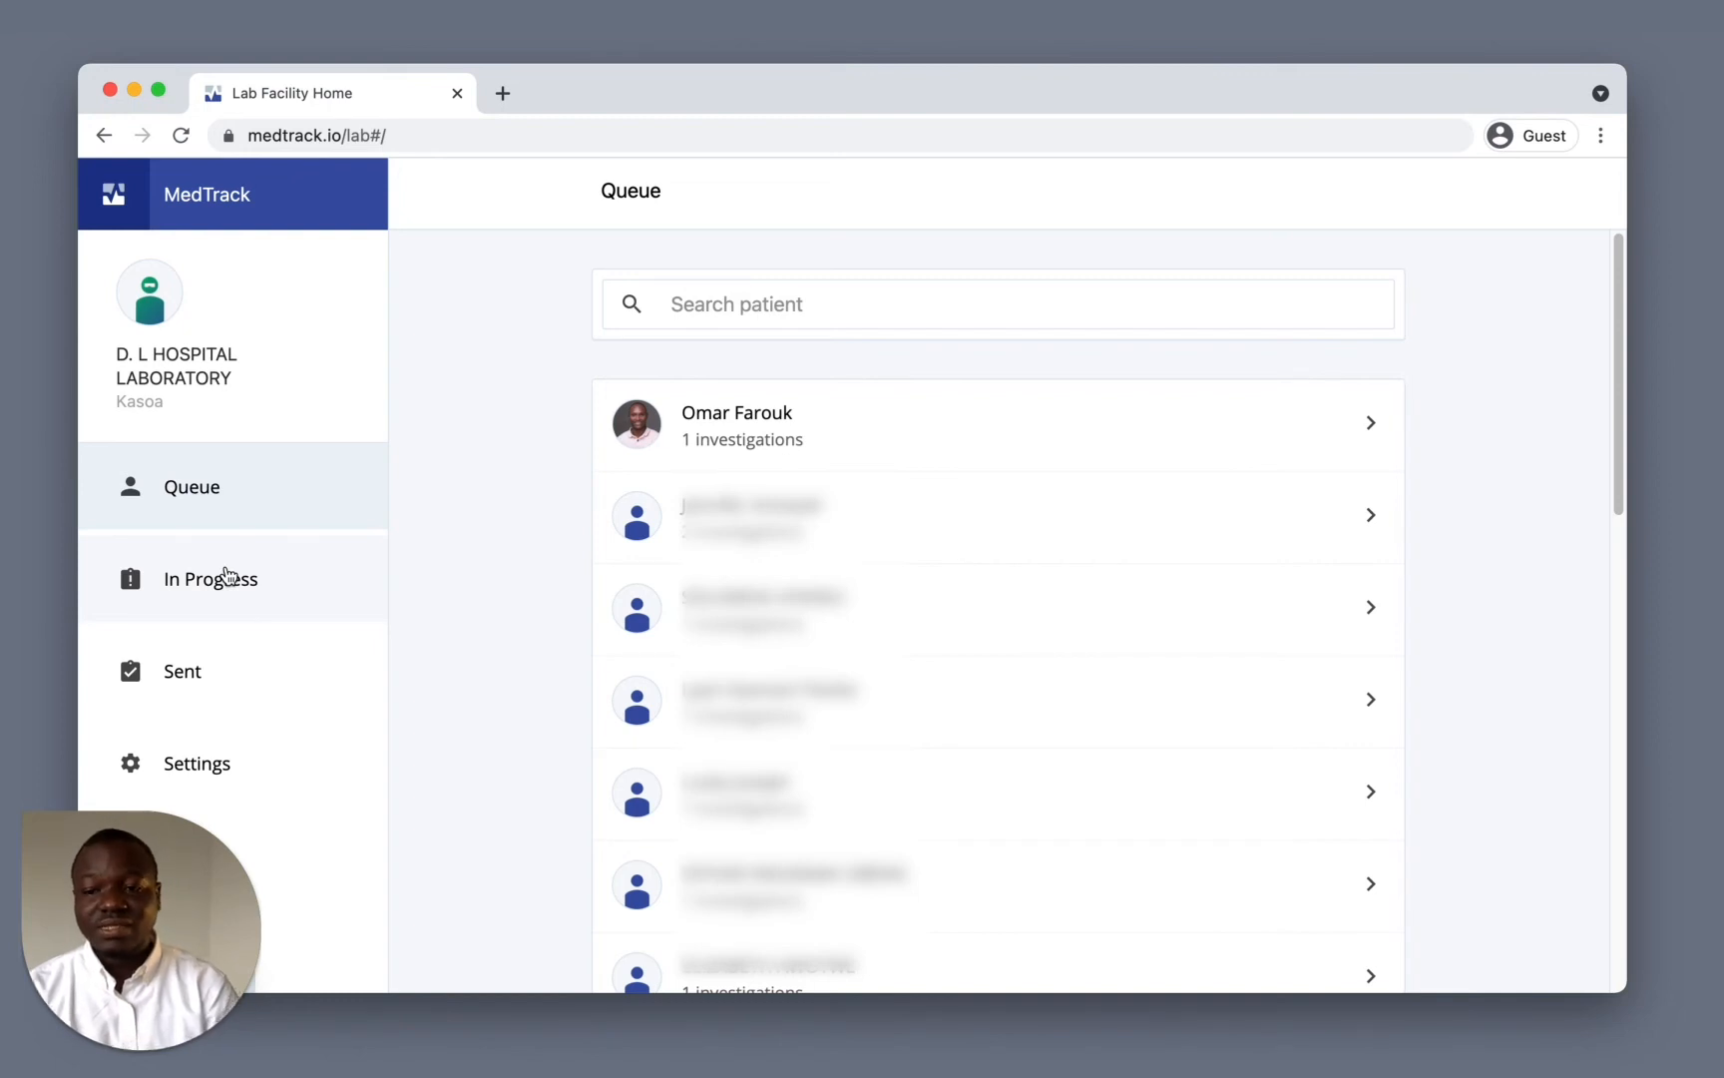
{"action": "mouse_move", "coordinate": [204, 693]}
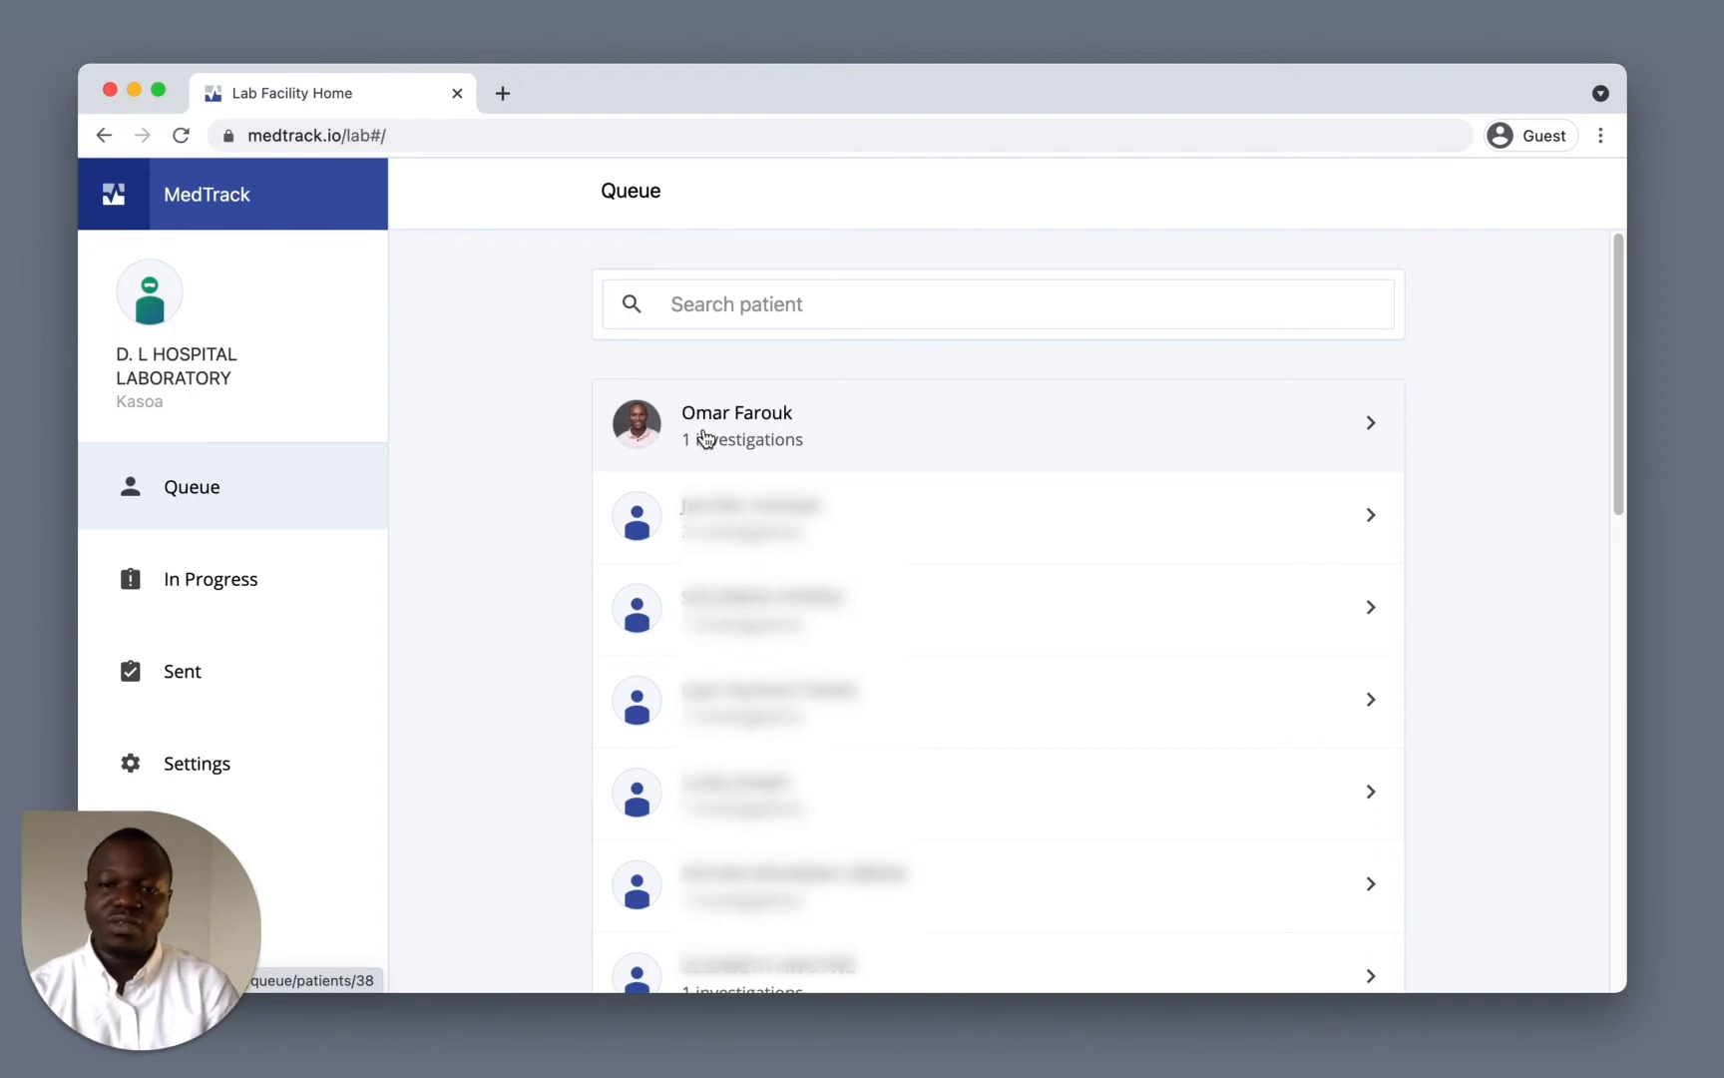
Open the first queued patient's folder and view their contact and personal details
{"action": "left_click", "coordinate": [735, 425]}
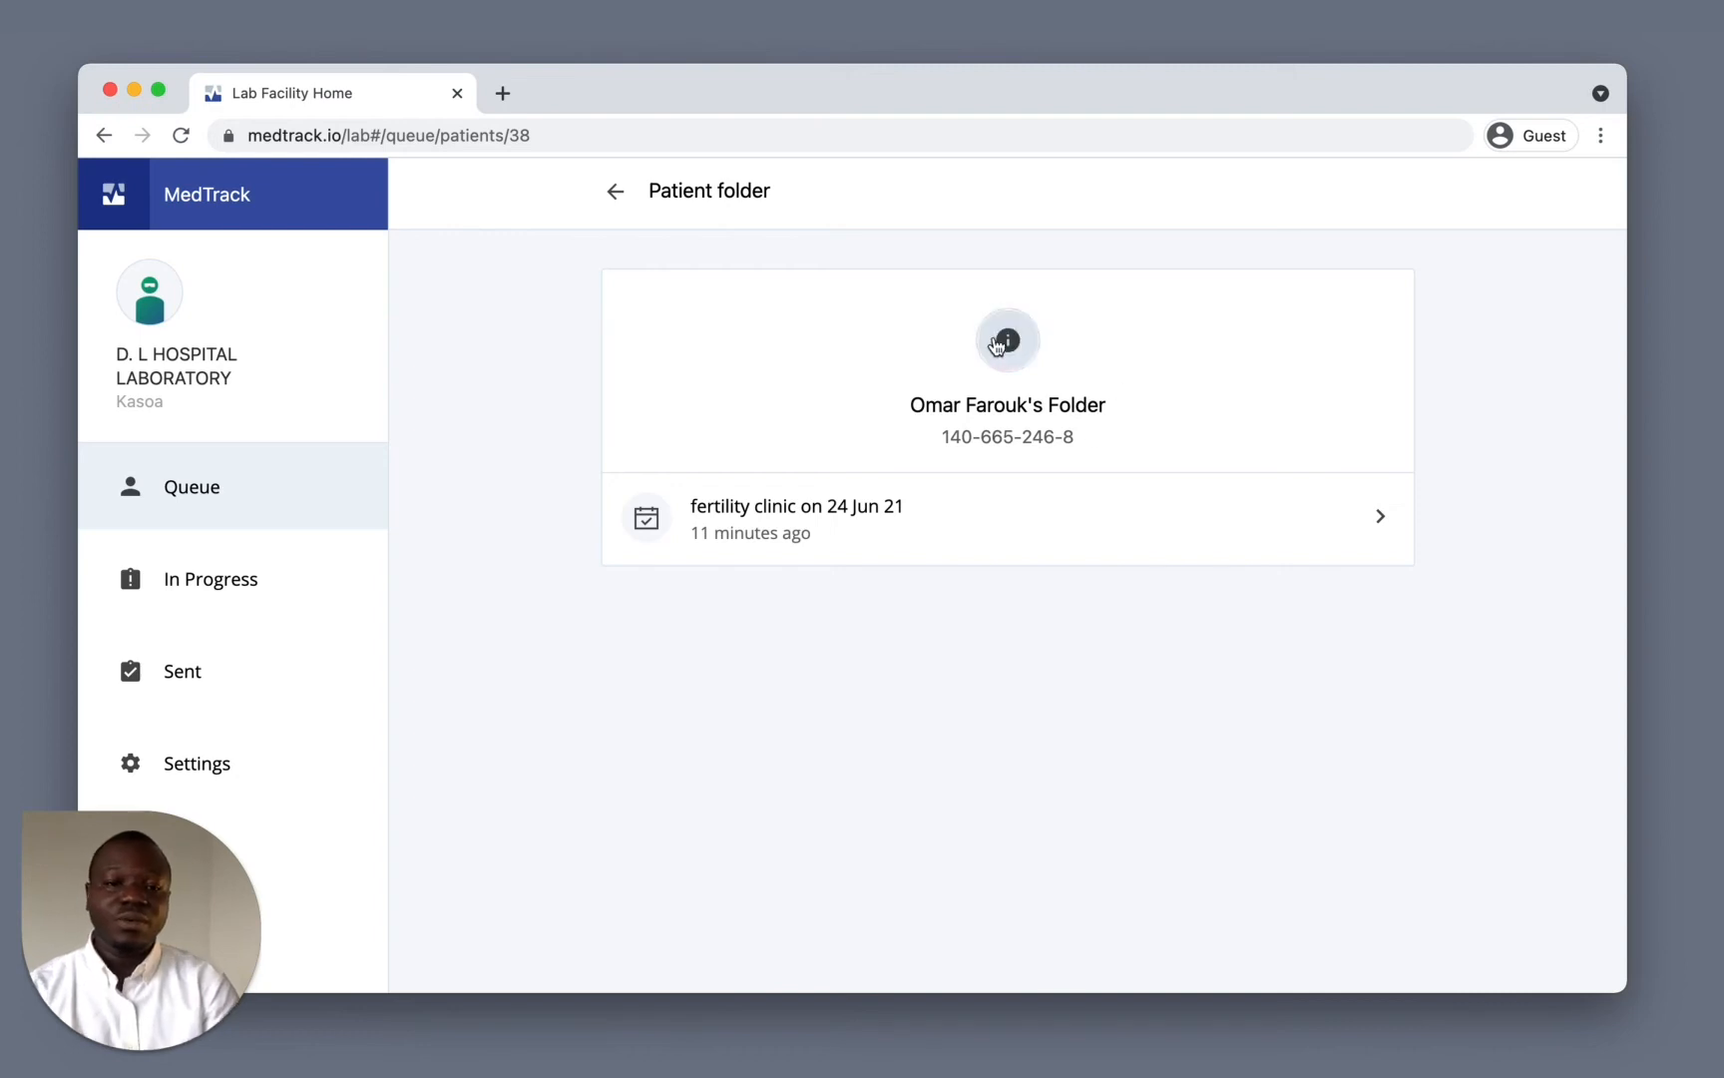
{"action": "left_click", "coordinate": [1005, 339]}
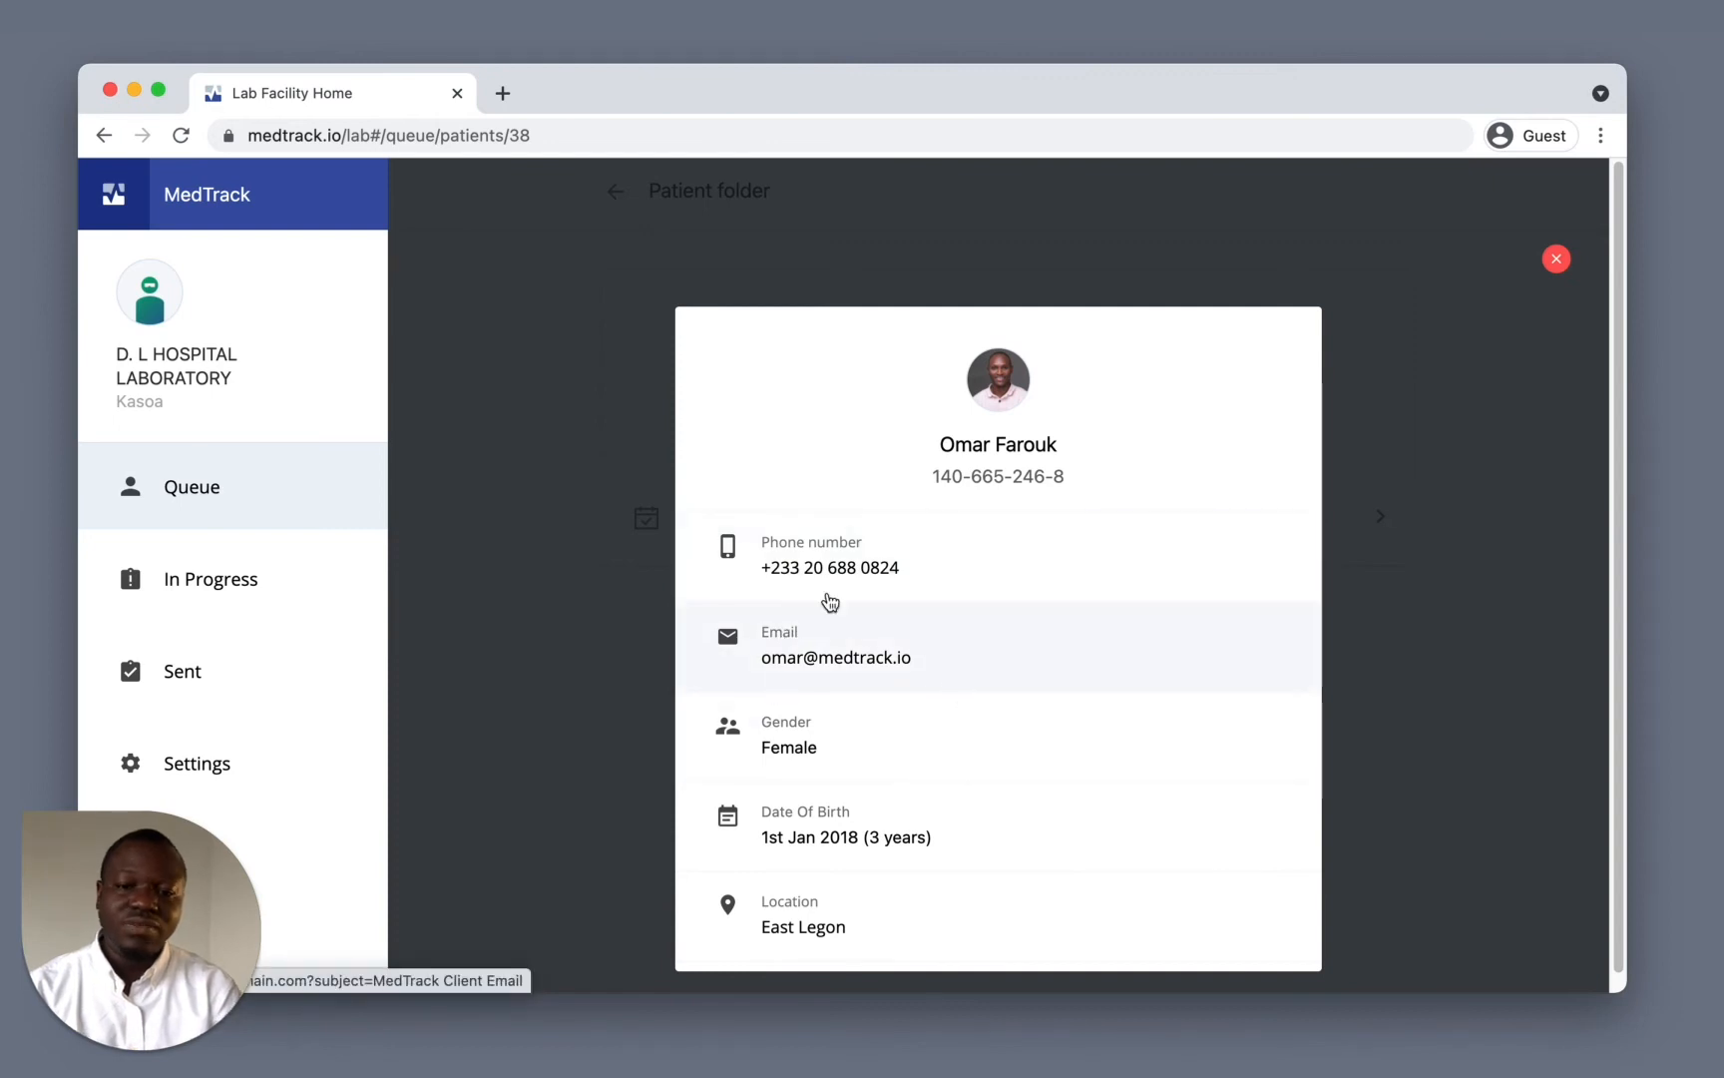
{"action": "mouse_move", "coordinate": [880, 596]}
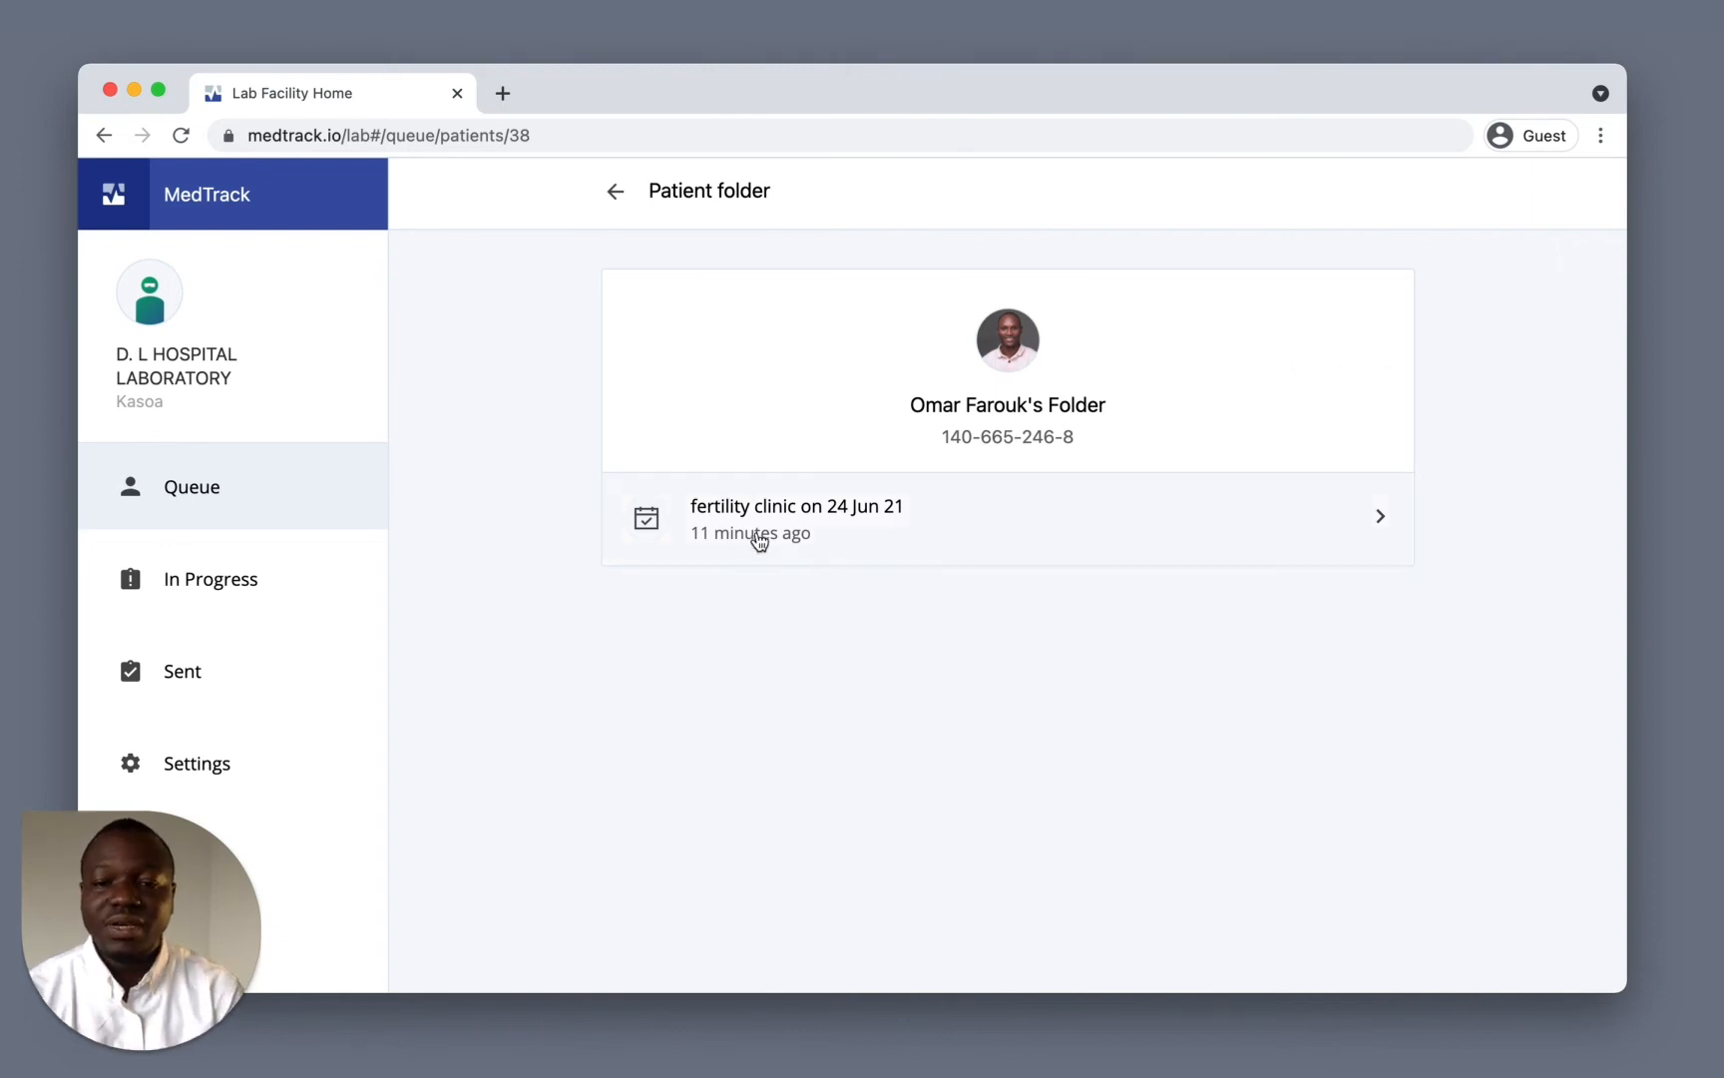
Open the fertility clinic request, check the requesting doctor's facility info, and scroll to the investigations
{"action": "left_click", "coordinate": [796, 517]}
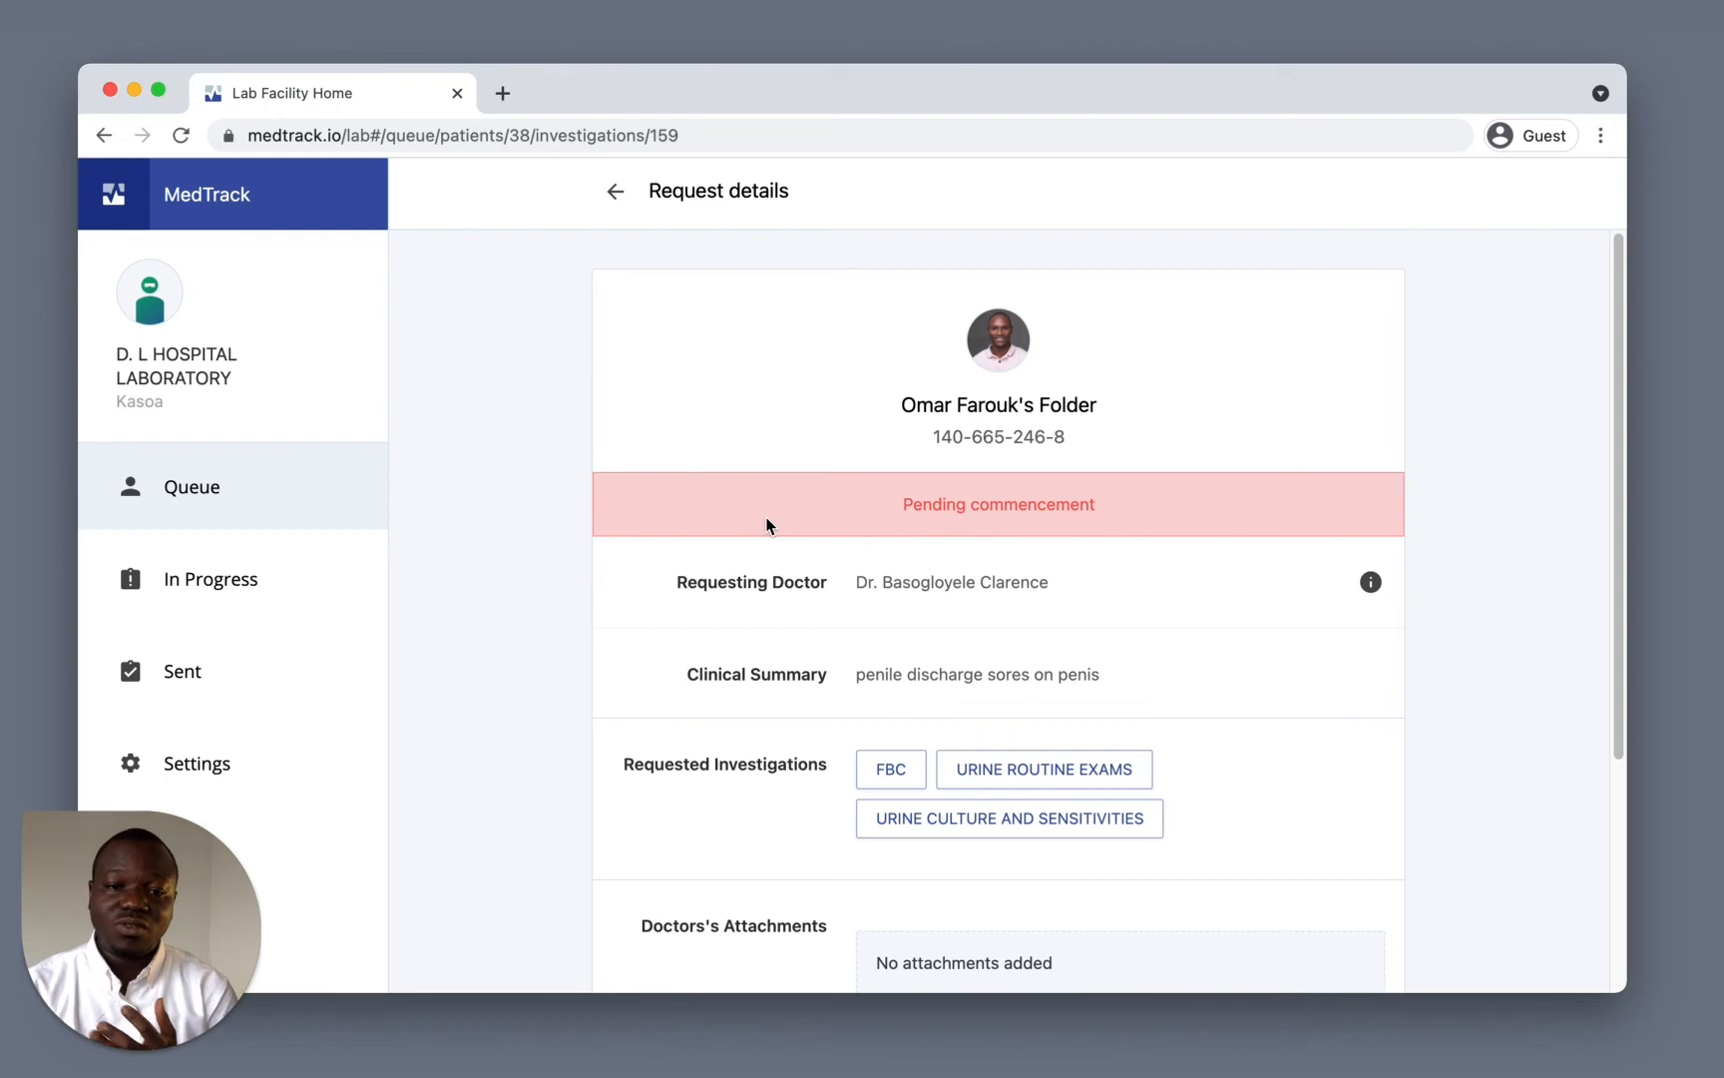
{"action": "mouse_move", "coordinate": [917, 623]}
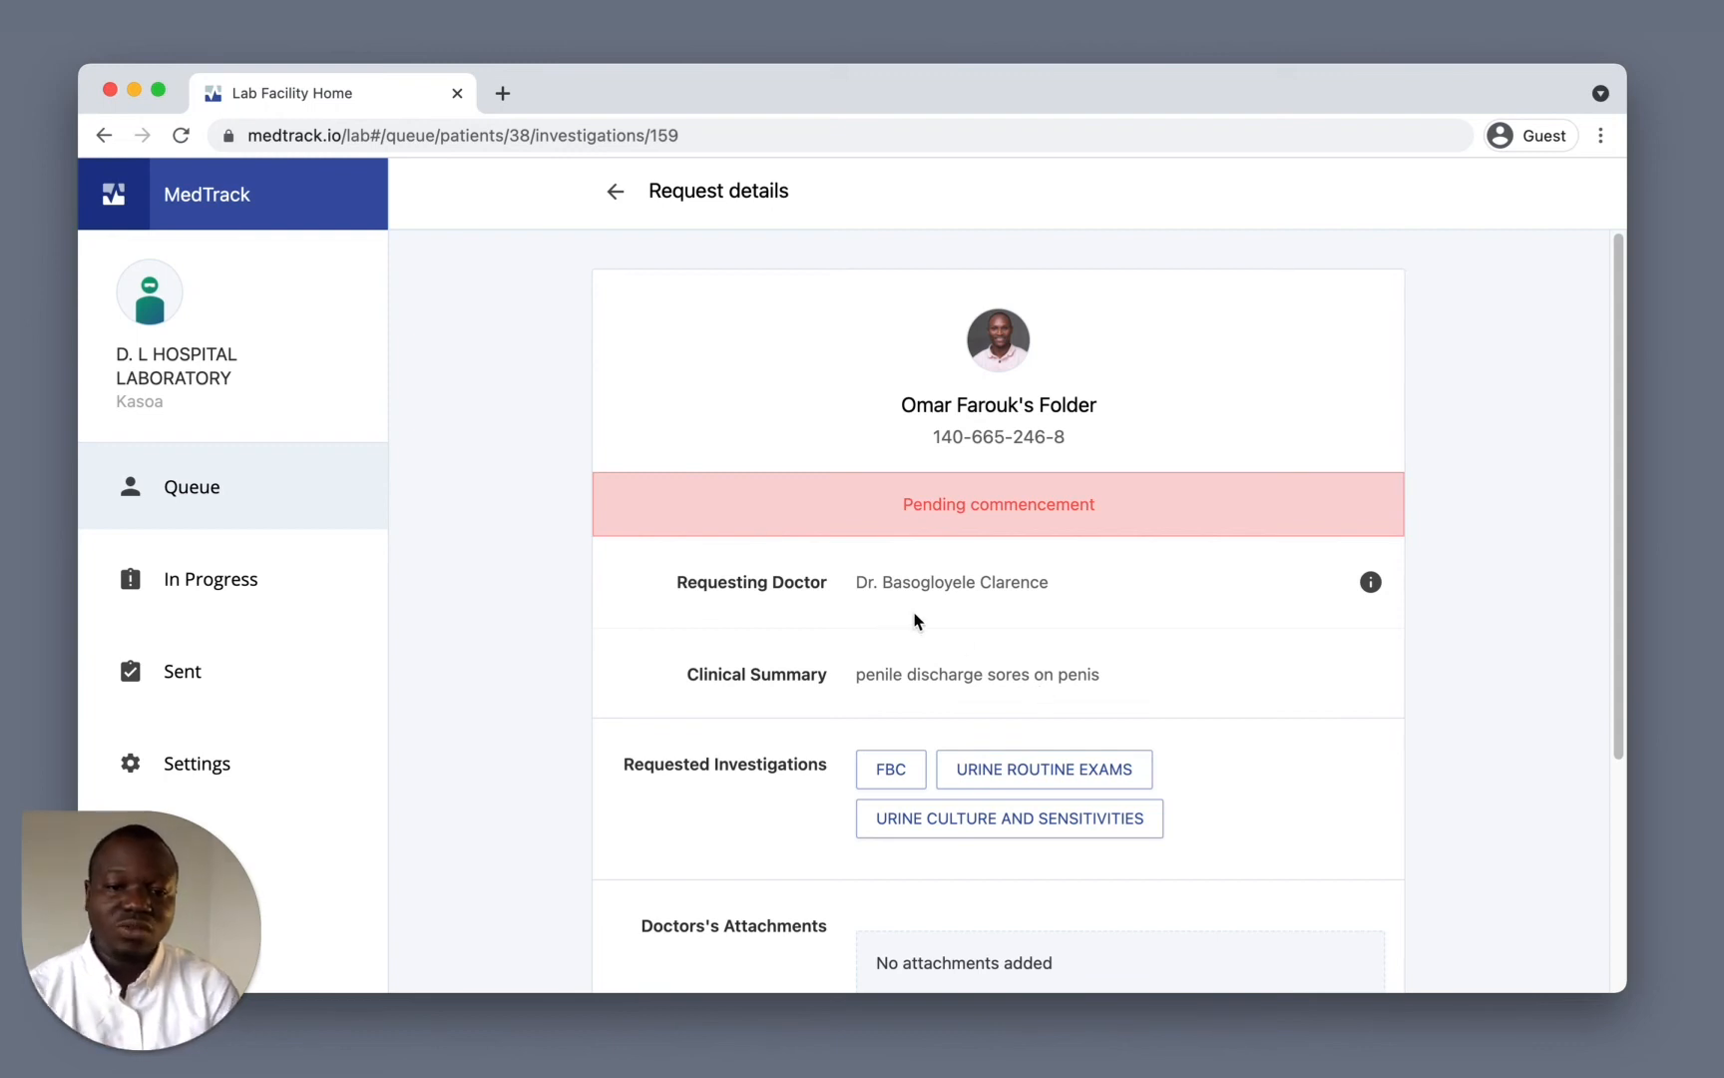
{"action": "left_click", "coordinate": [1370, 581]}
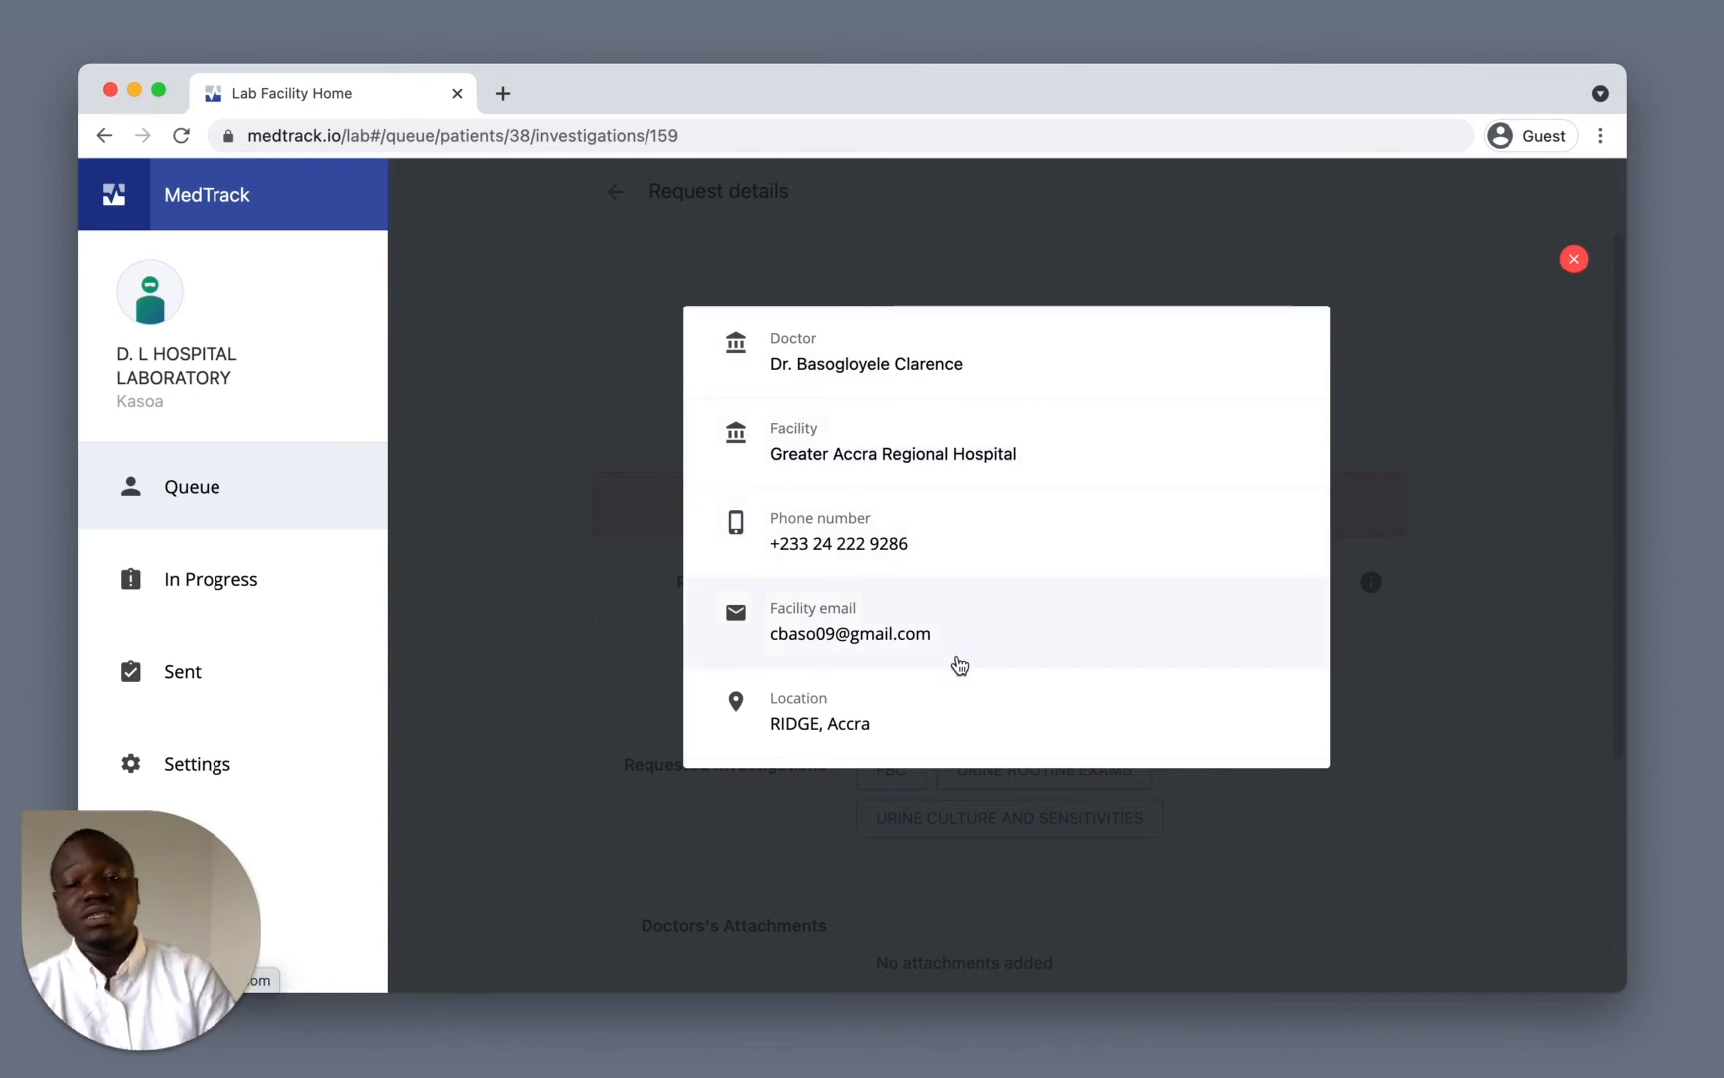
{"action": "mouse_move", "coordinate": [1584, 342]}
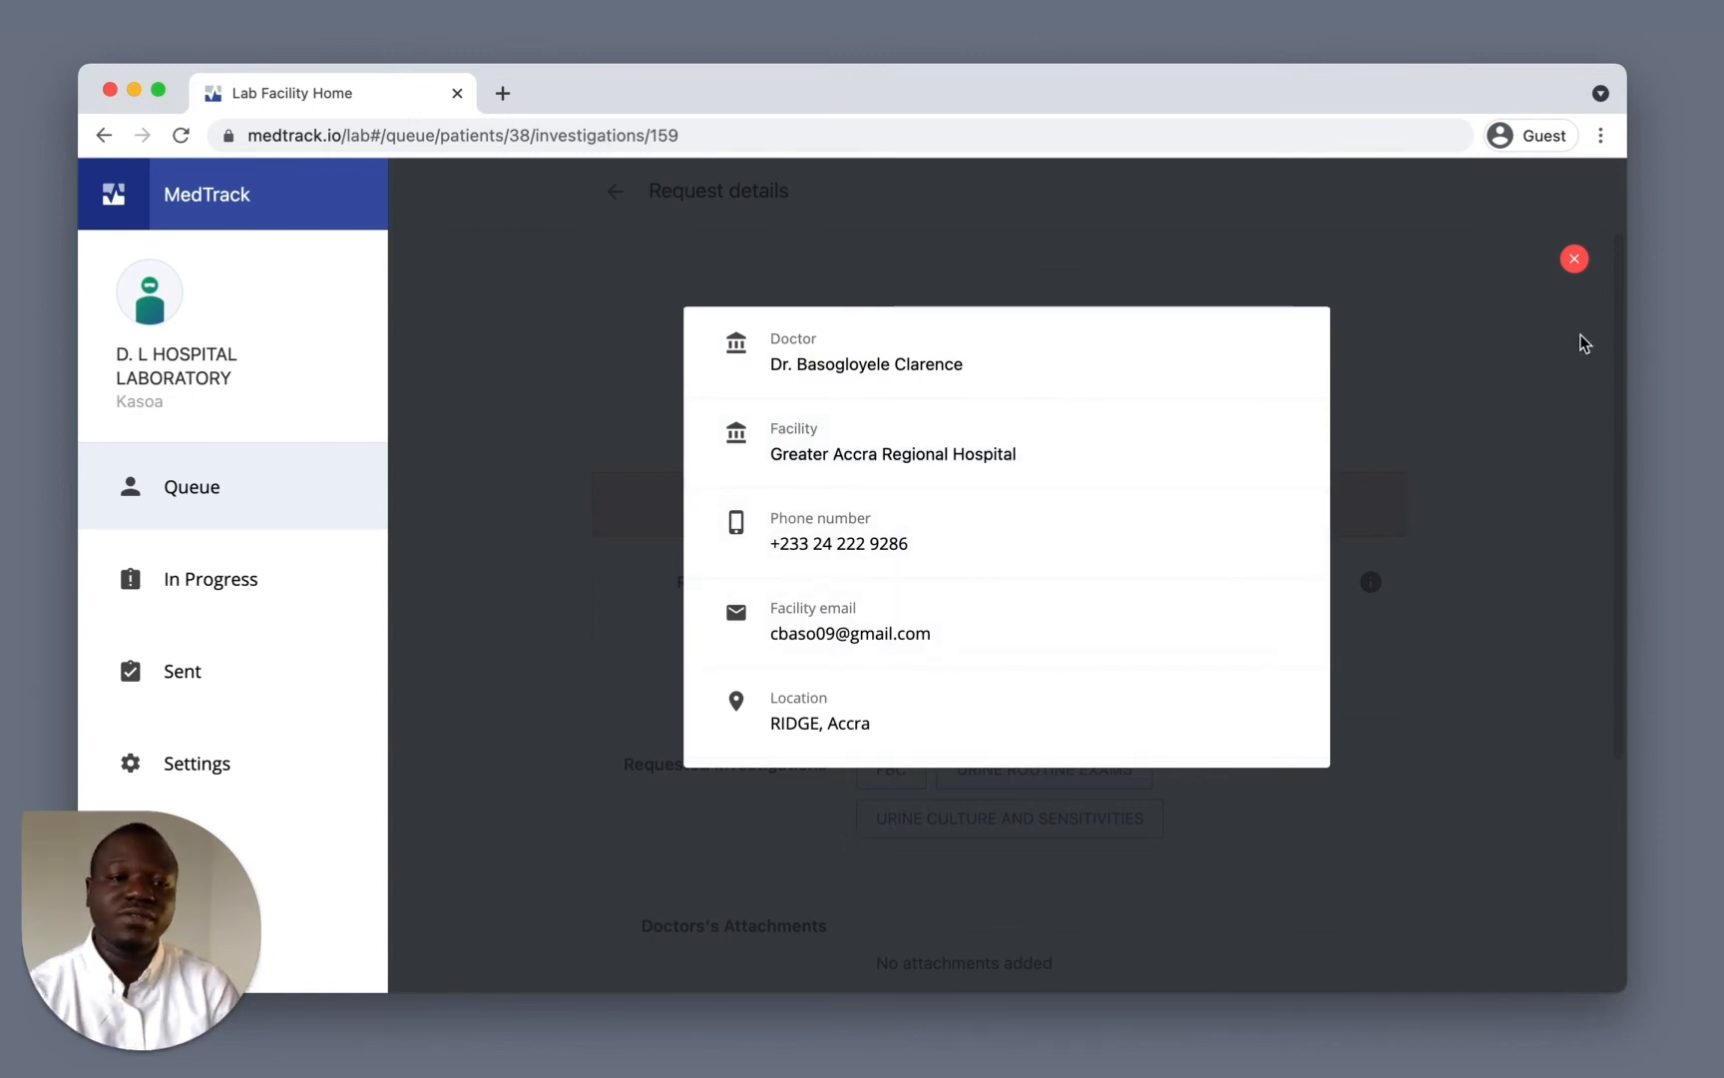
{"action": "left_click", "coordinate": [1575, 258]}
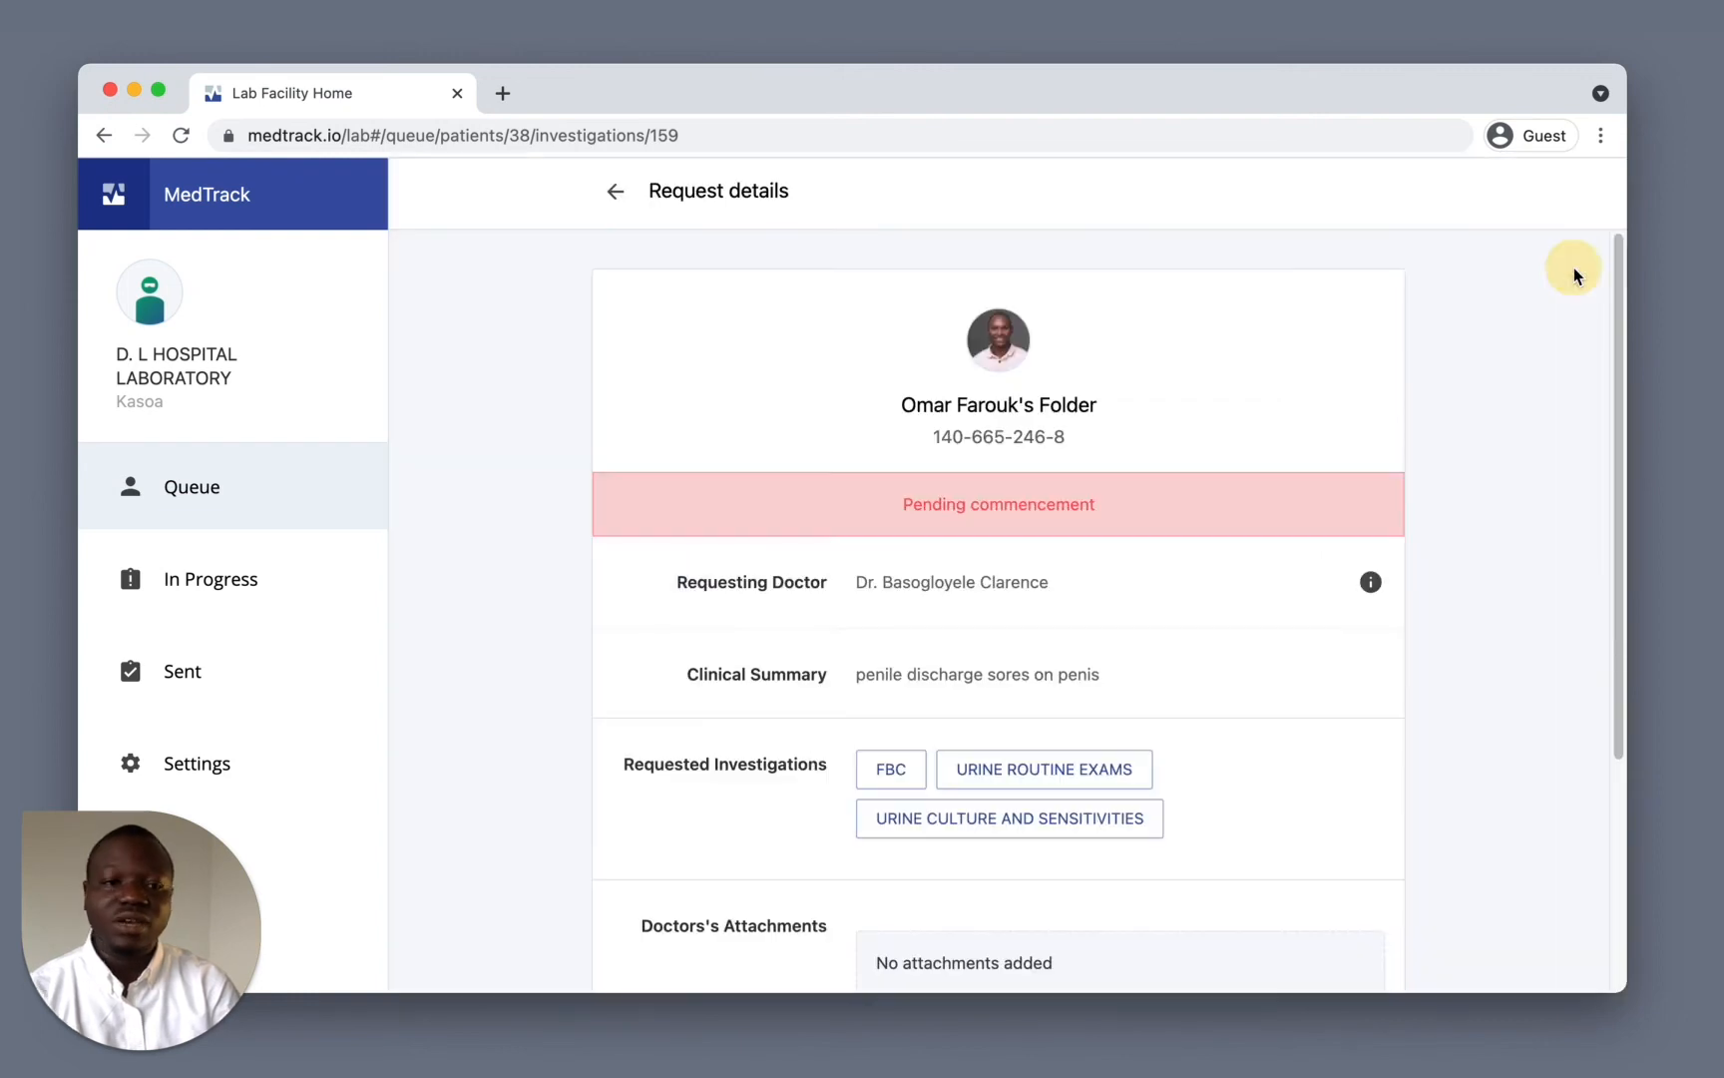
{"action": "mouse_move", "coordinate": [1016, 942]}
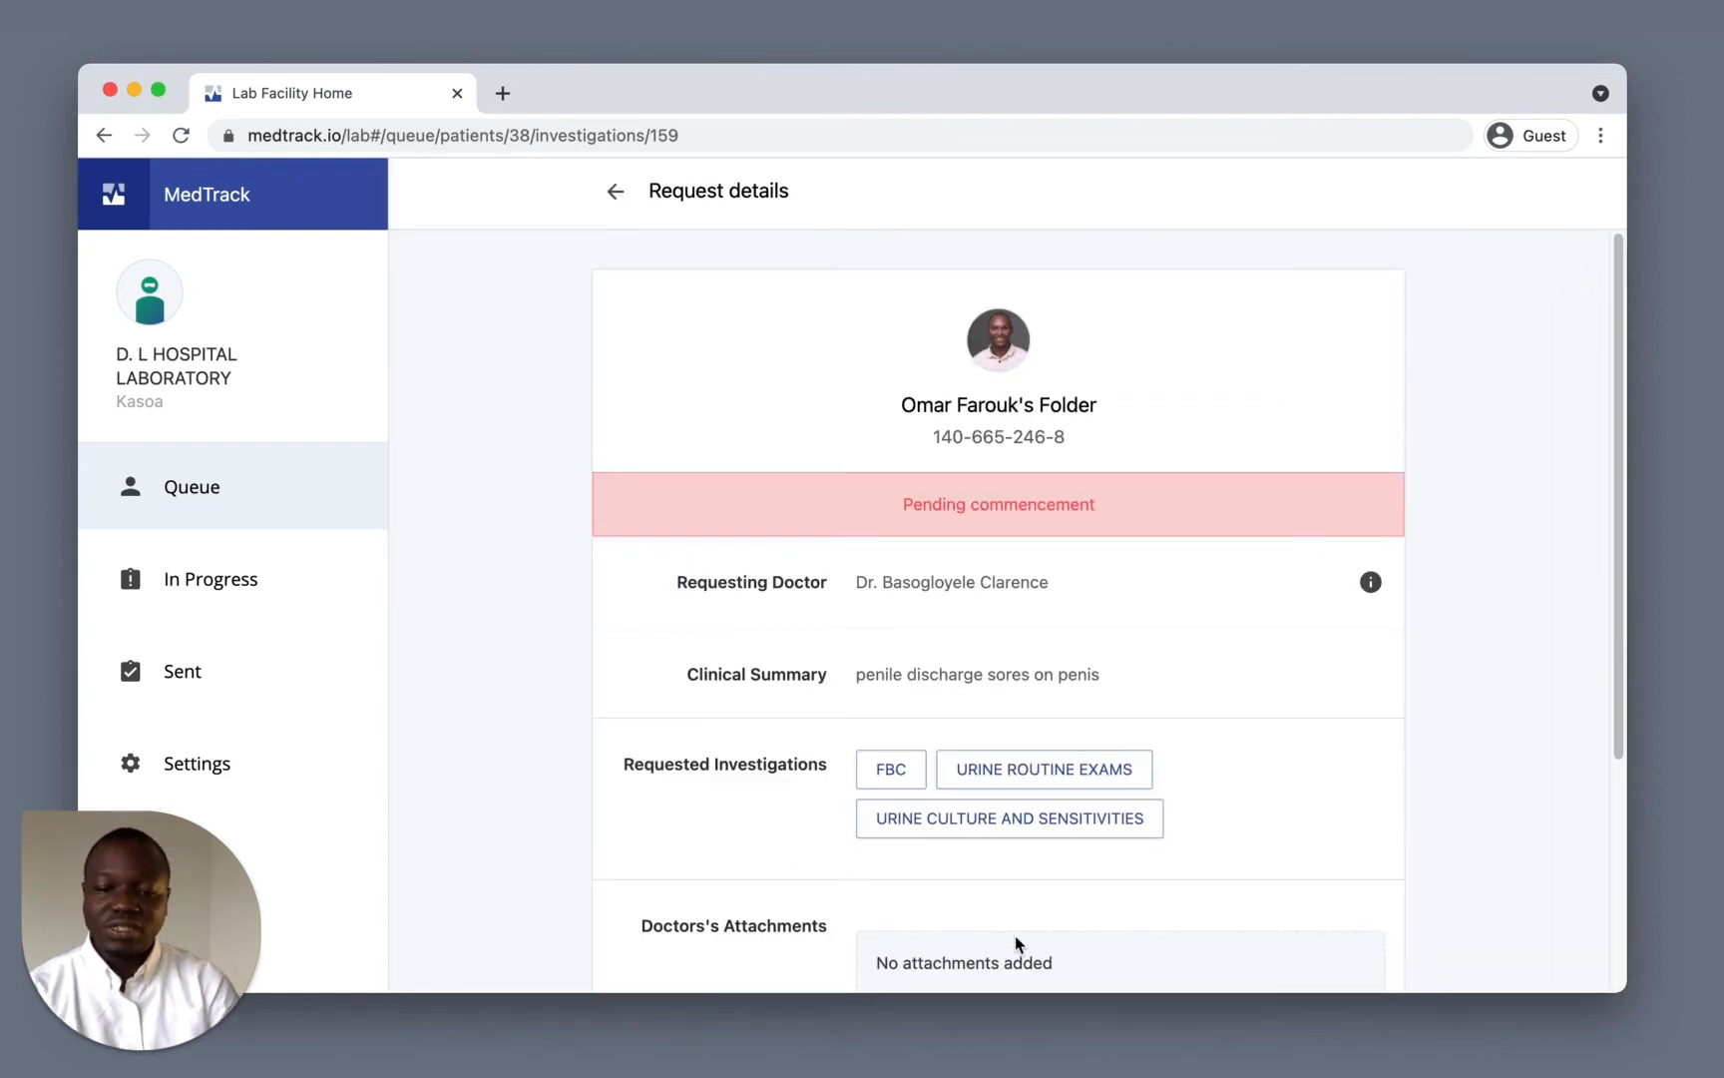
{"action": "scroll", "scroll_direction": "down", "scroll_amount": 3}
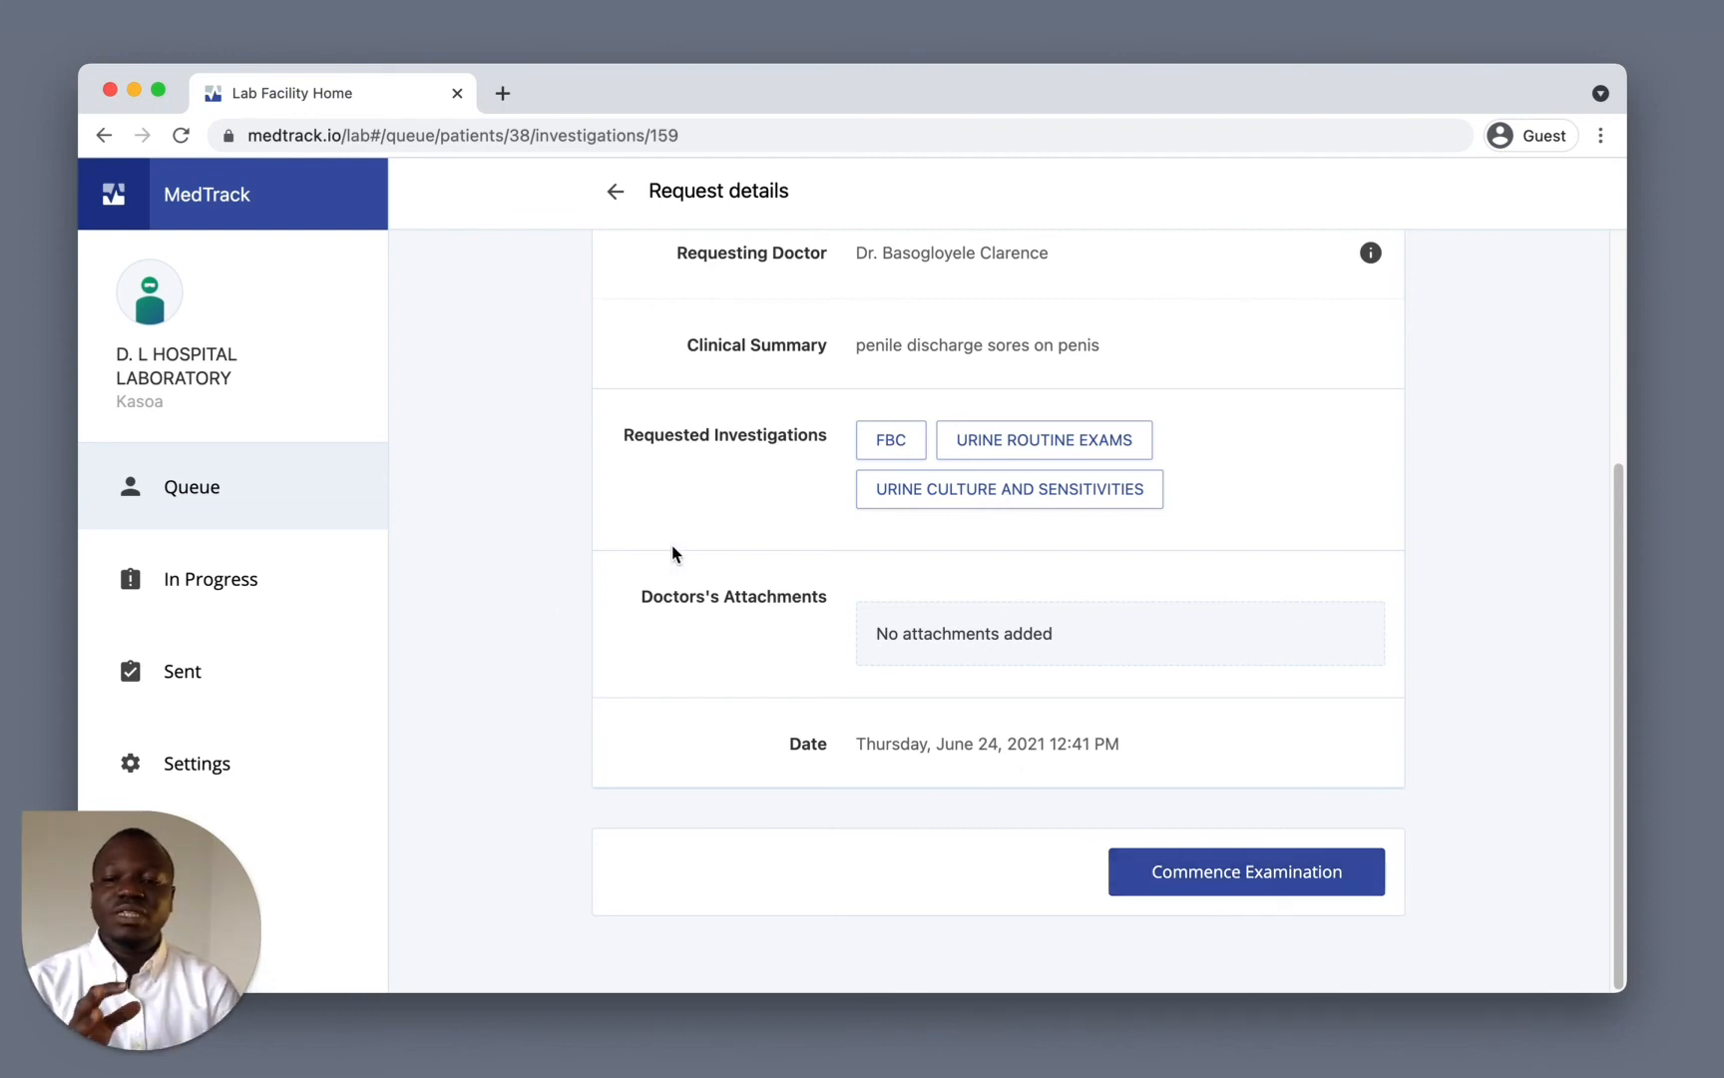
{"action": "mouse_move", "coordinate": [262, 612]}
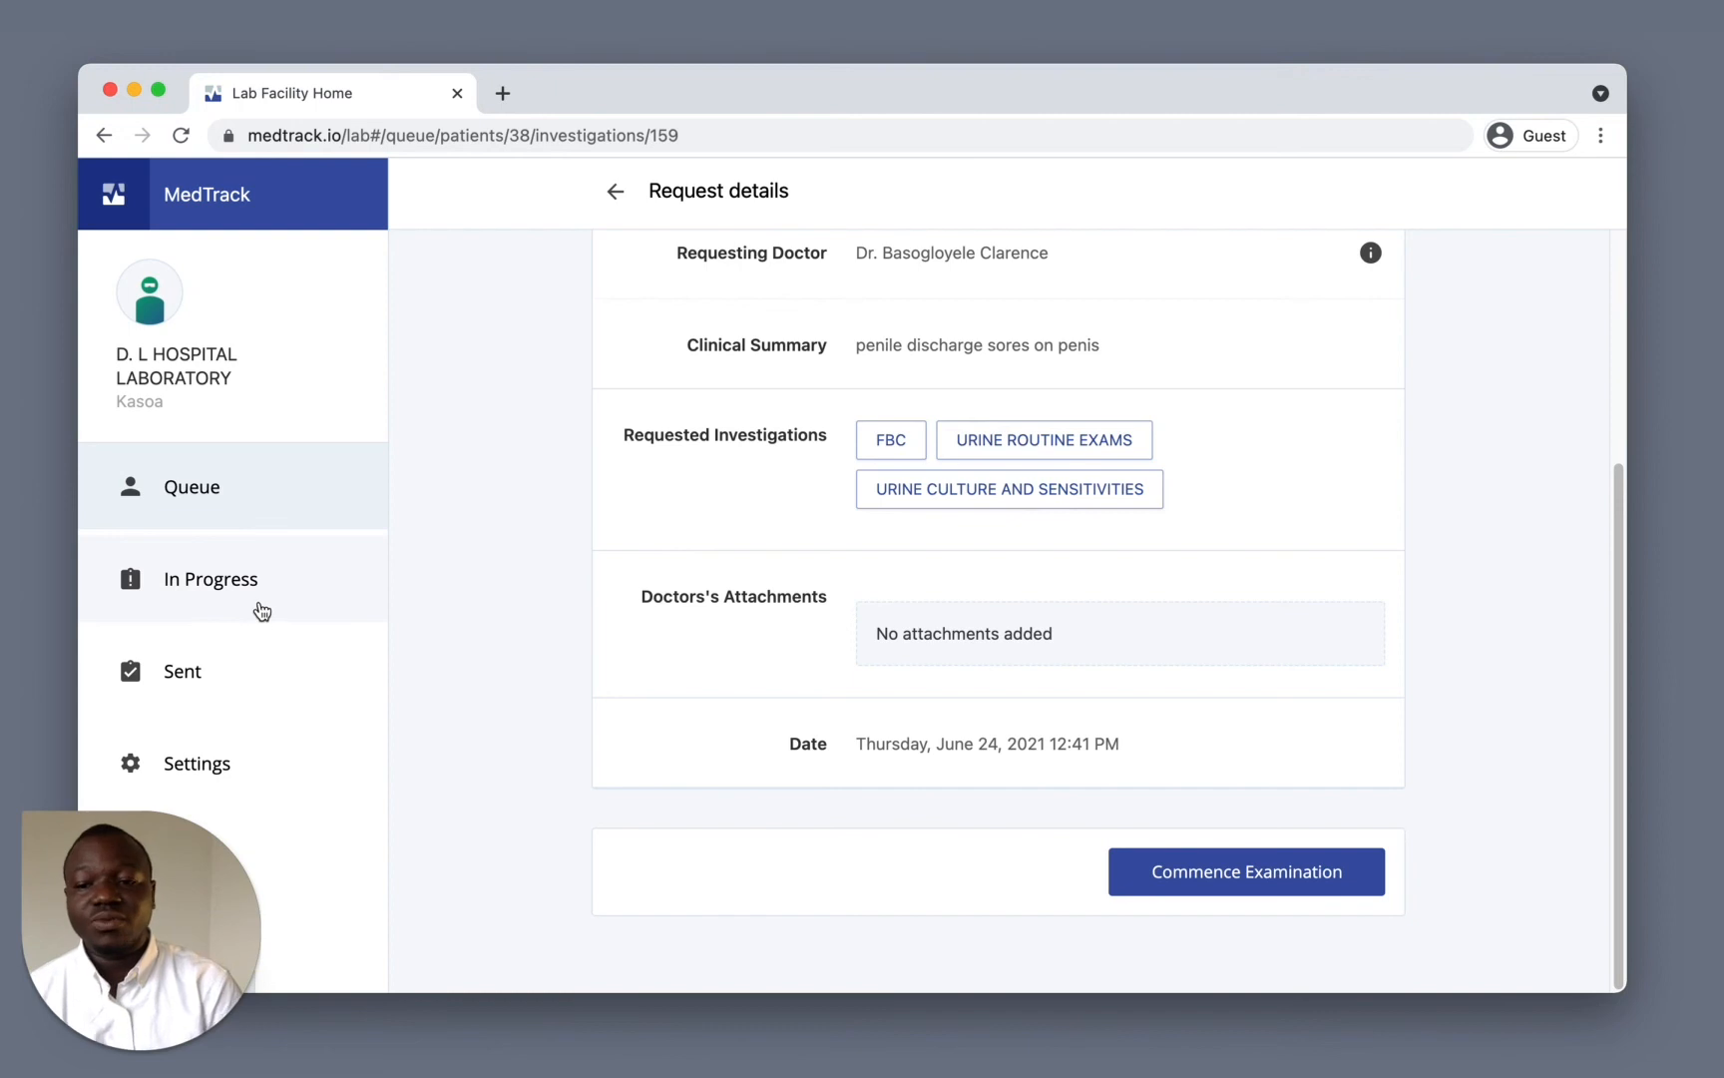
{"action": "left_click", "coordinate": [209, 579]}
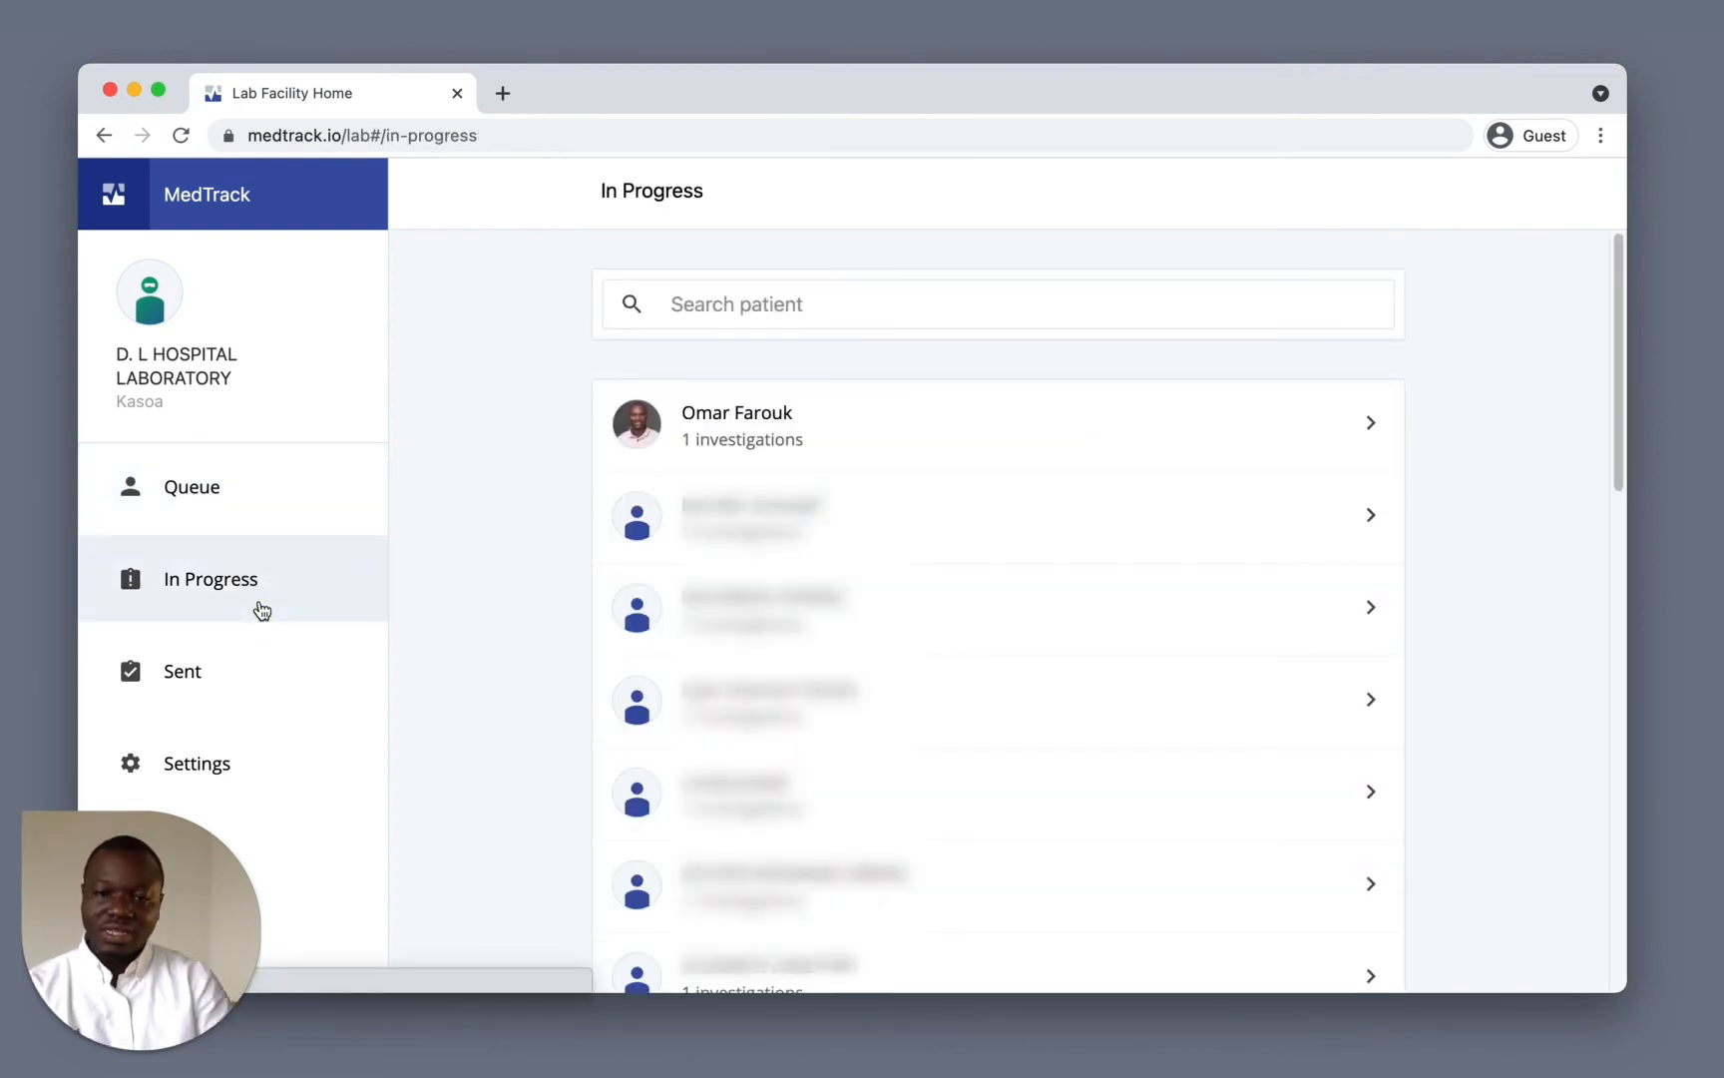
{"action": "mouse_move", "coordinate": [982, 597]}
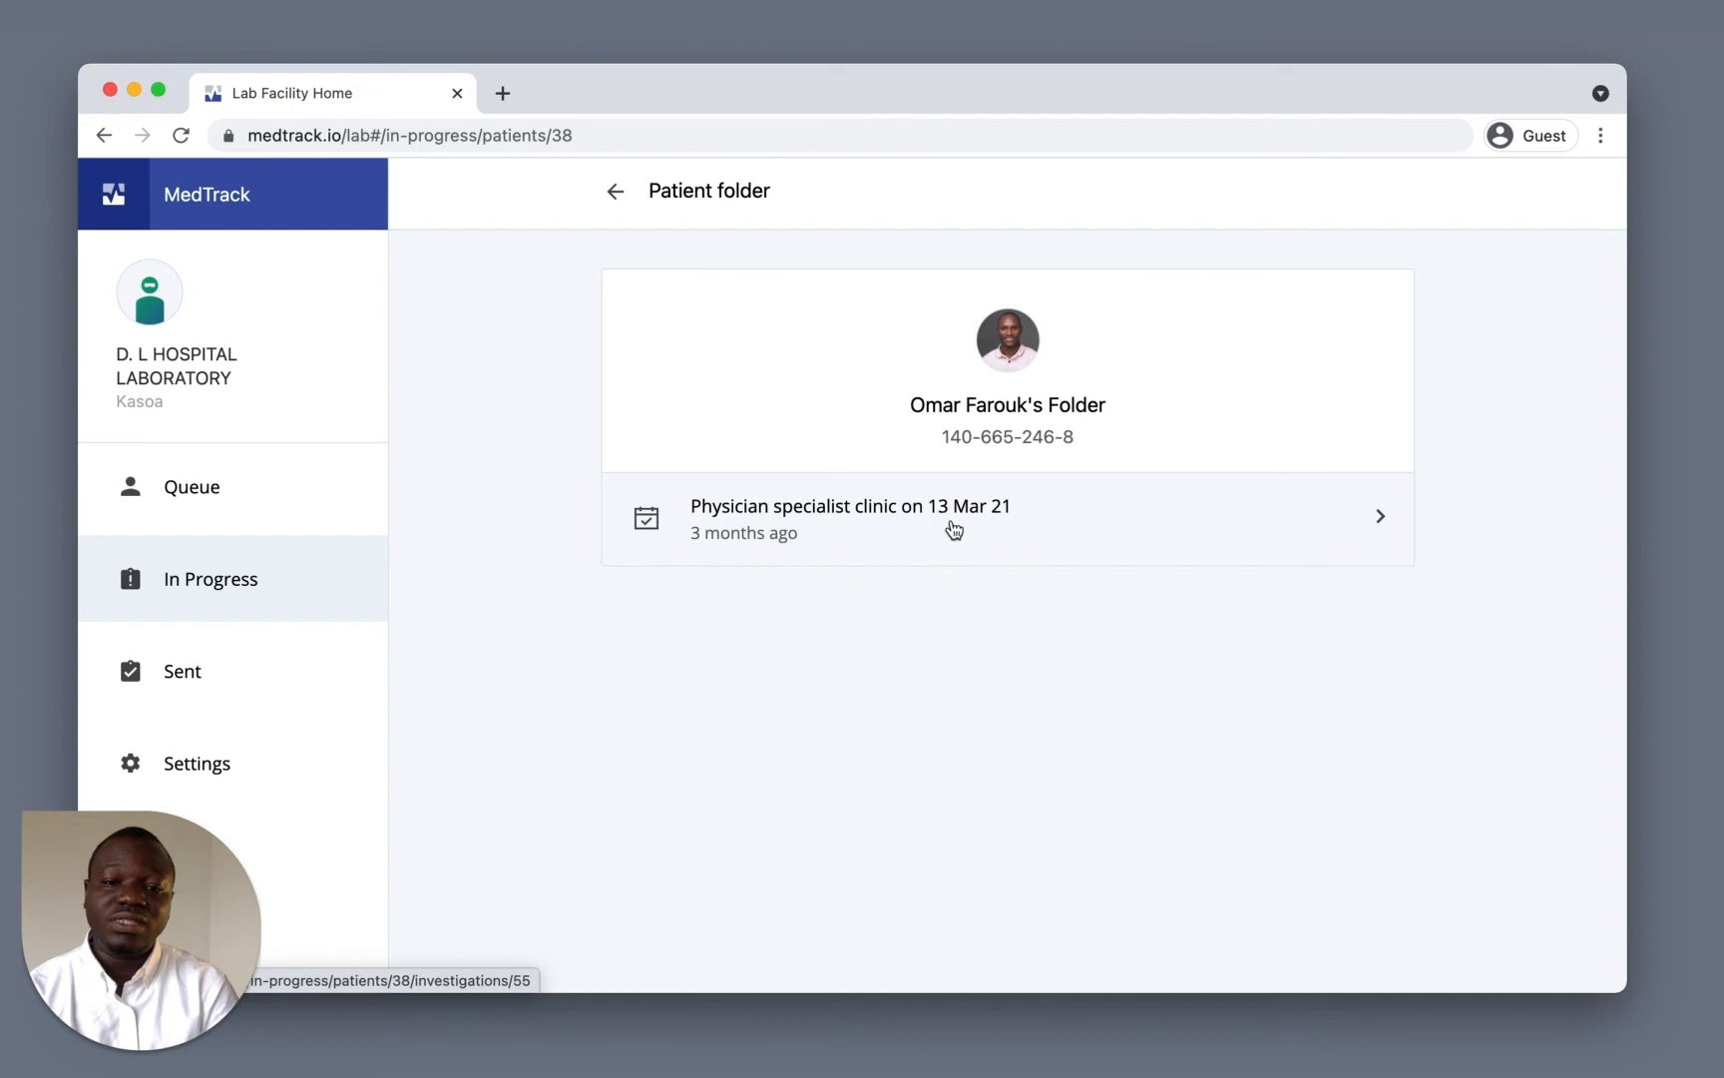
{"action": "left_click", "coordinate": [847, 517]}
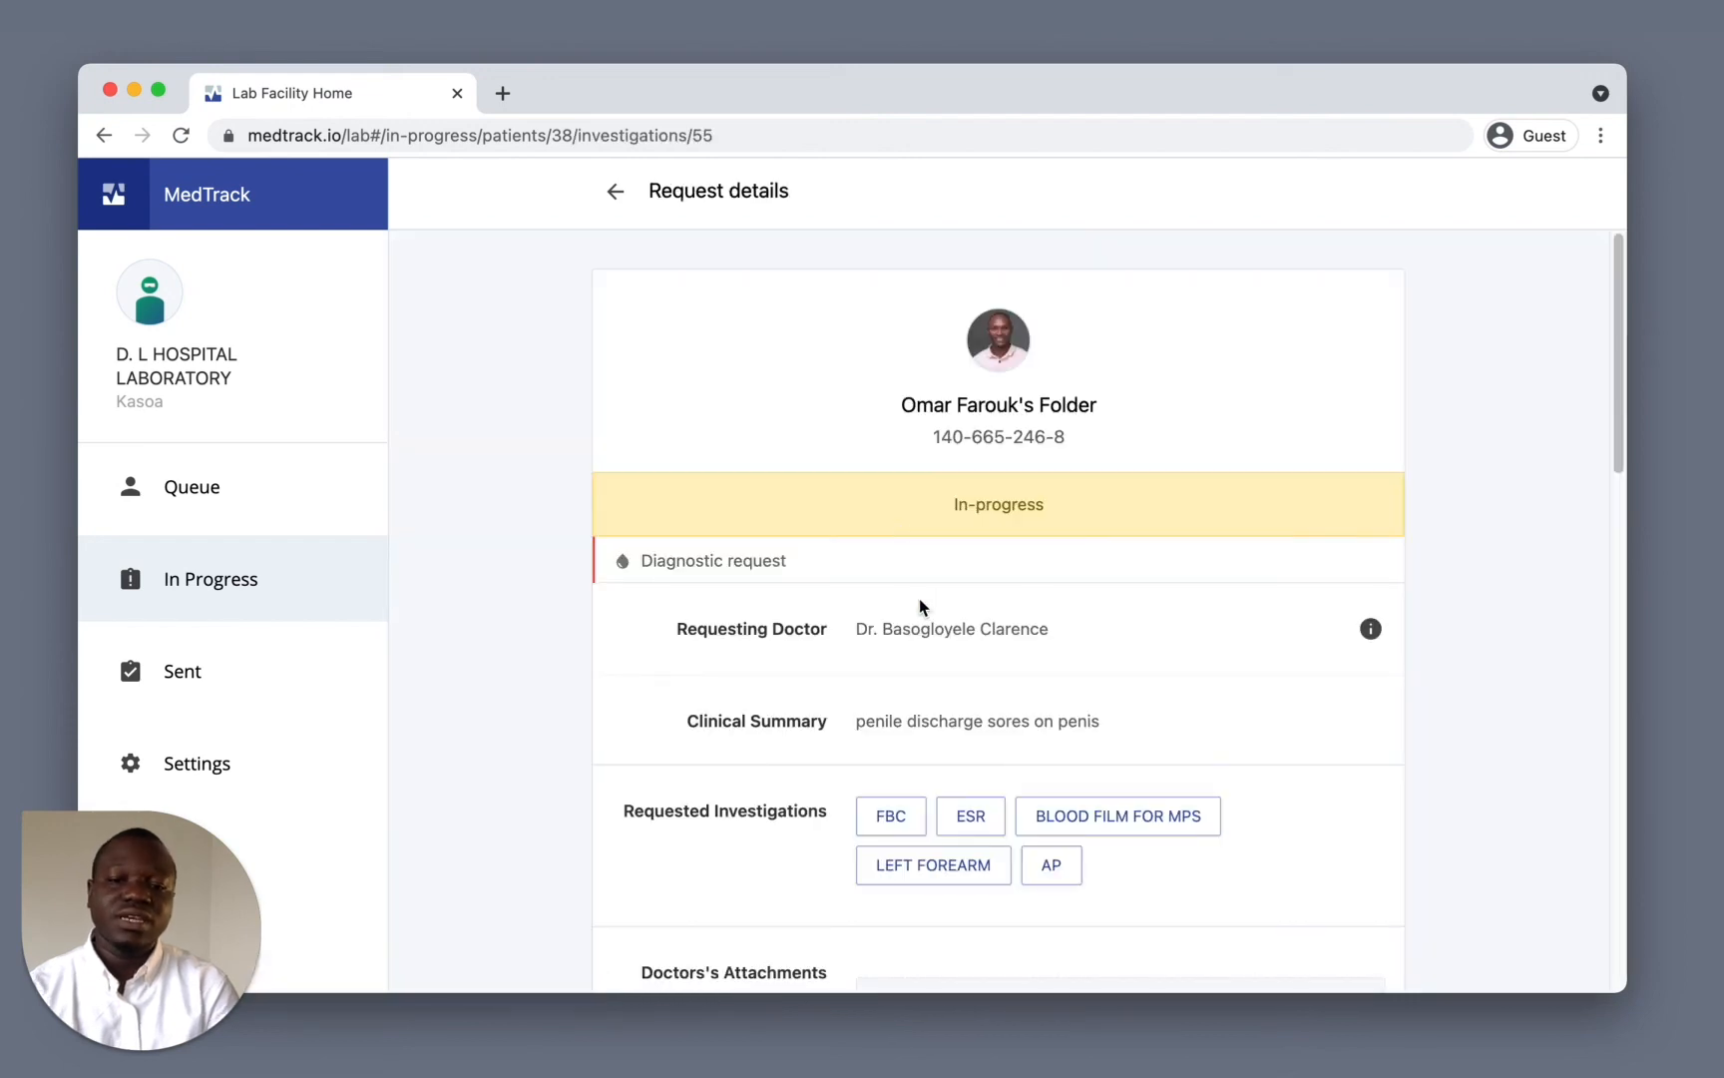
{"action": "scroll", "scroll_direction": "down", "scroll_amount": 3}
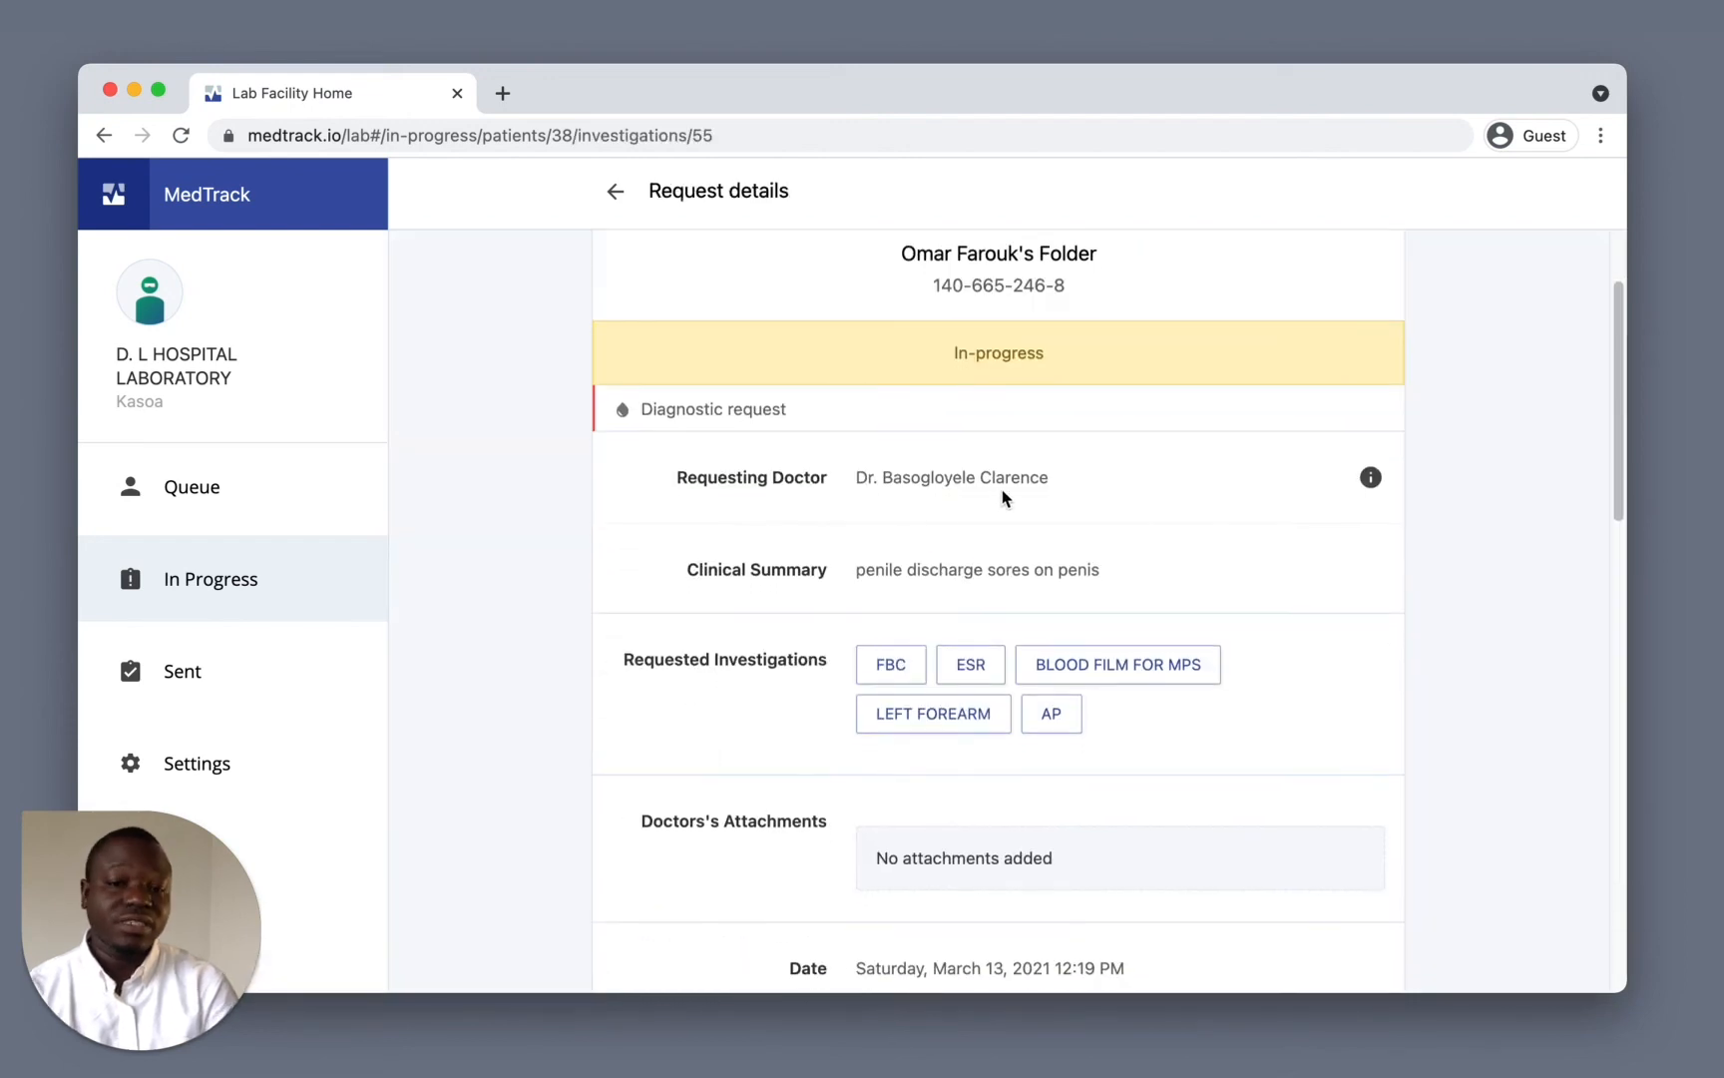
{"action": "mouse_move", "coordinate": [1017, 636]}
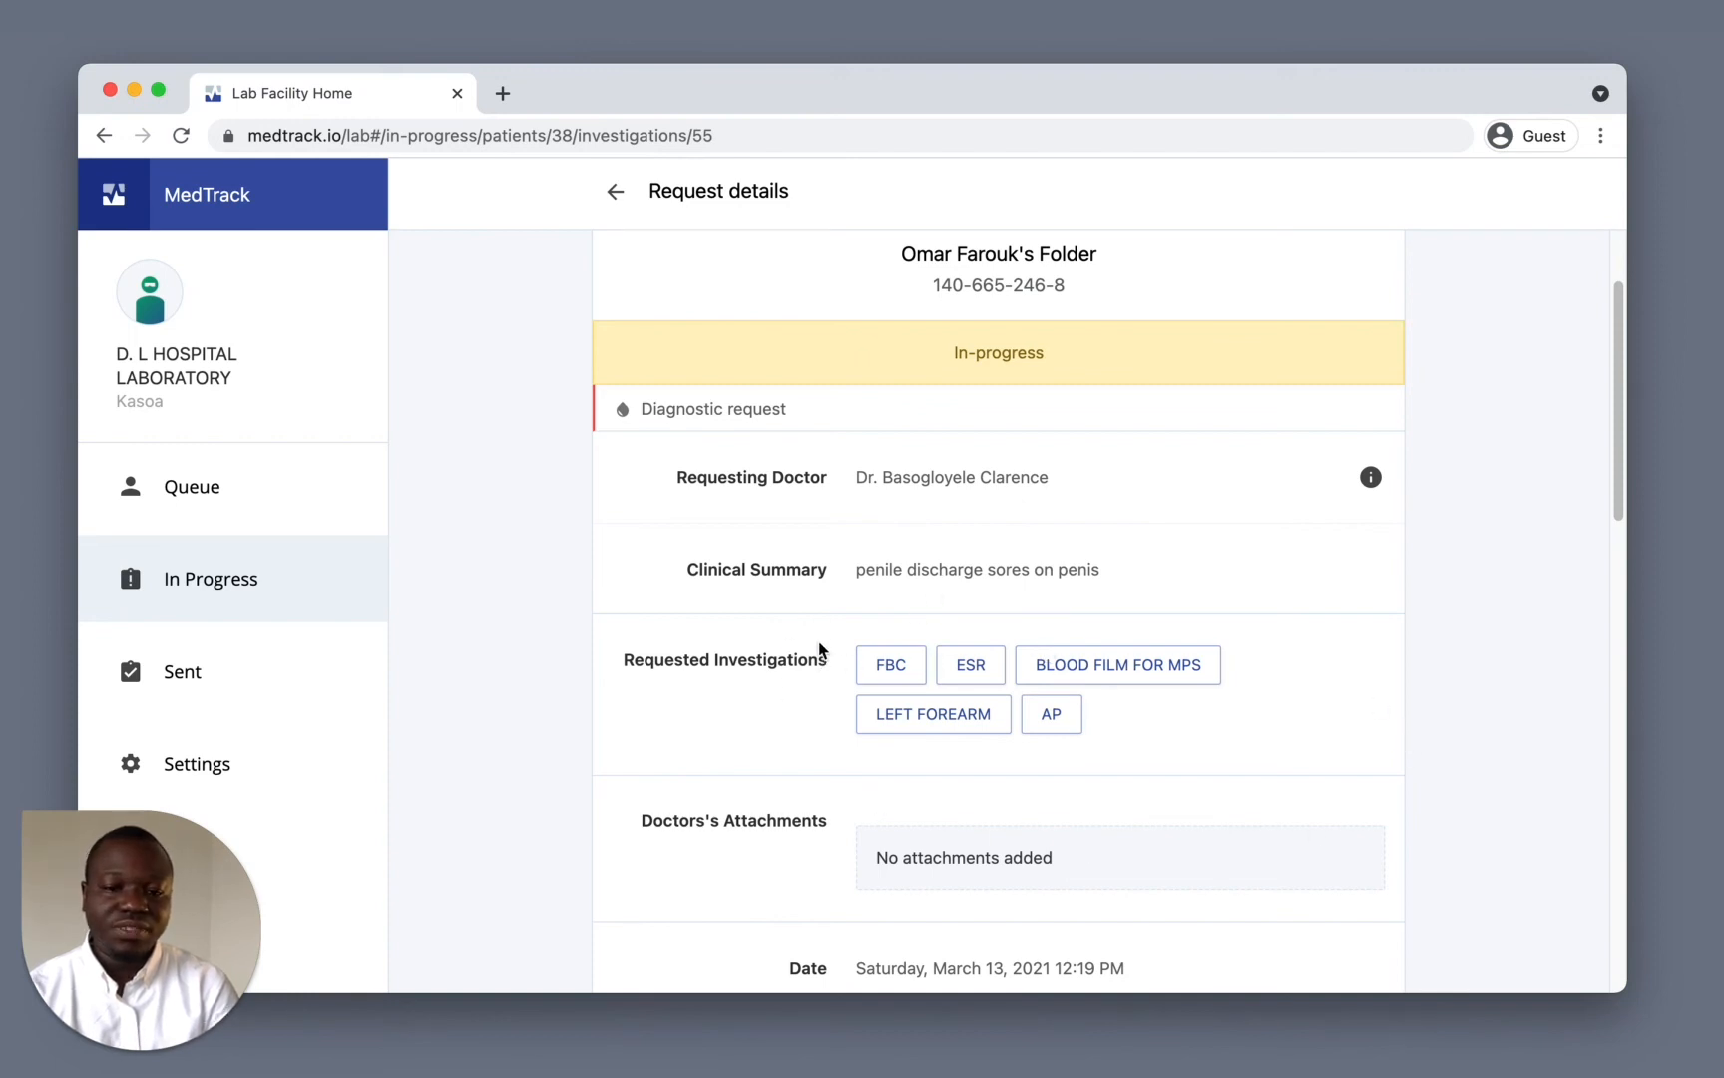
Tick FBC in the investigations list and scroll to Lab Comments, Attach and Send Report
{"action": "scroll", "scroll_direction": "down", "scroll_amount": 3}
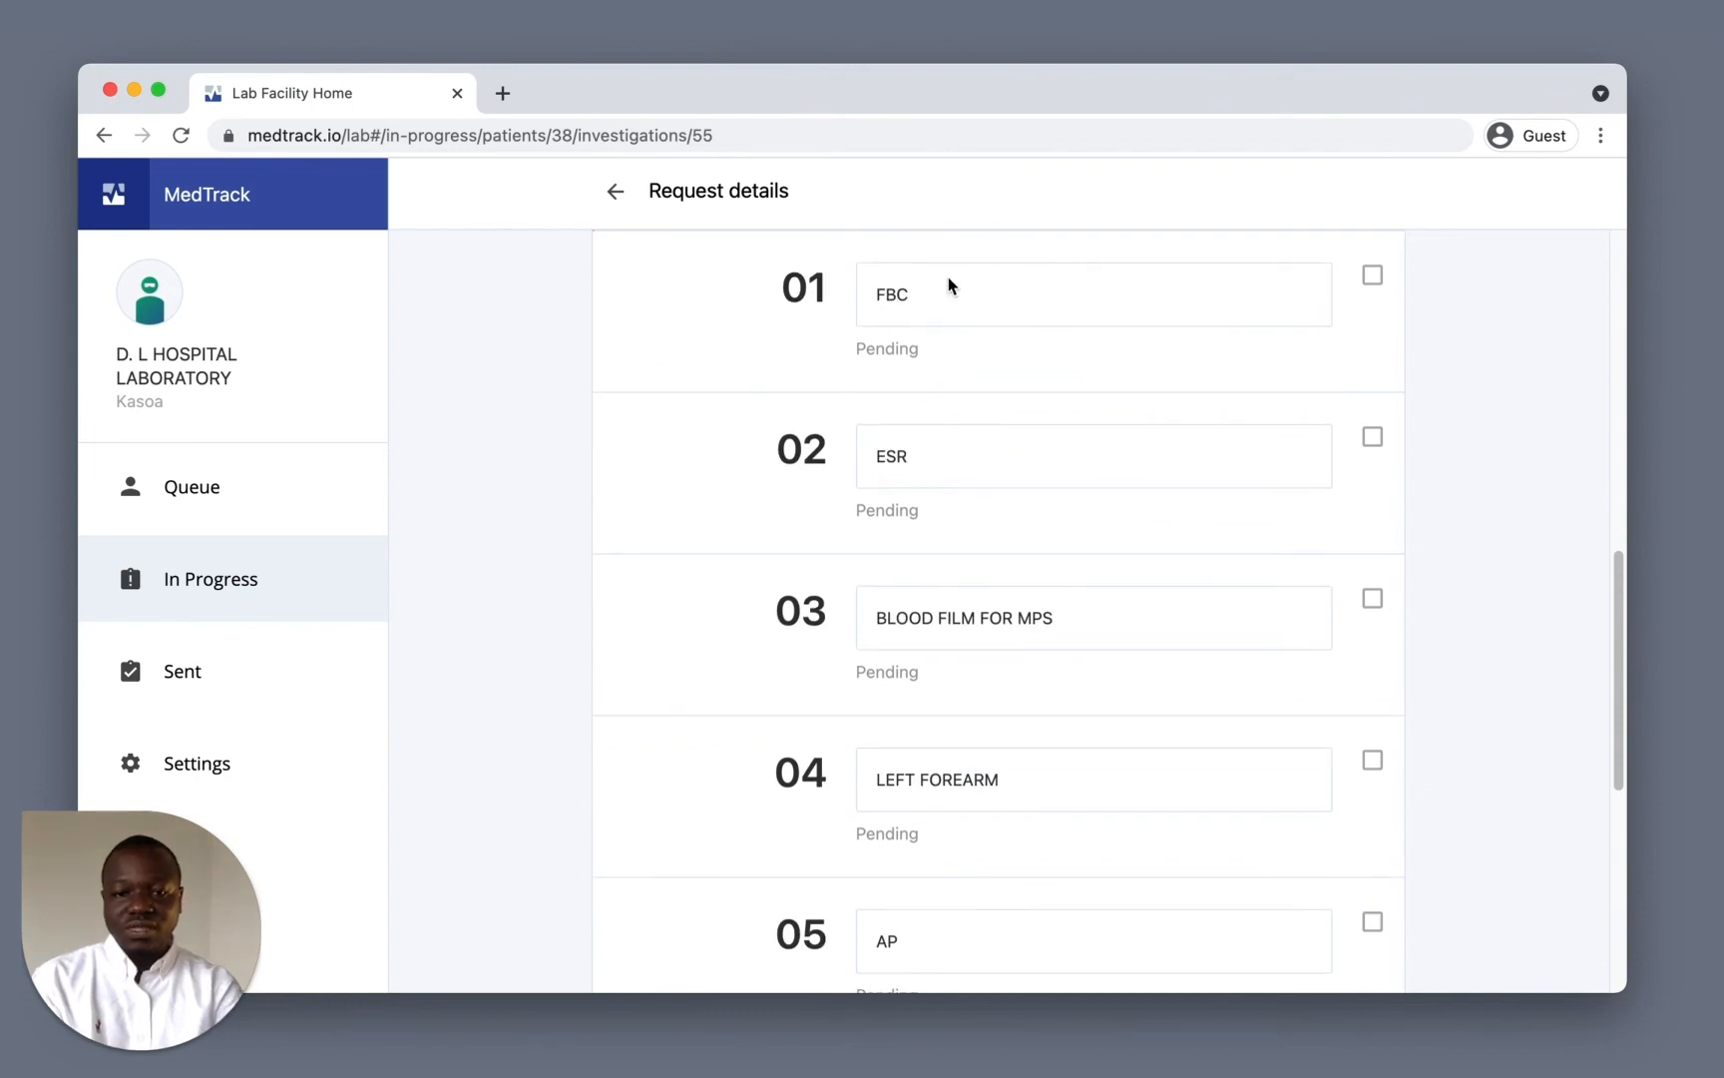
{"action": "mouse_move", "coordinate": [902, 550]}
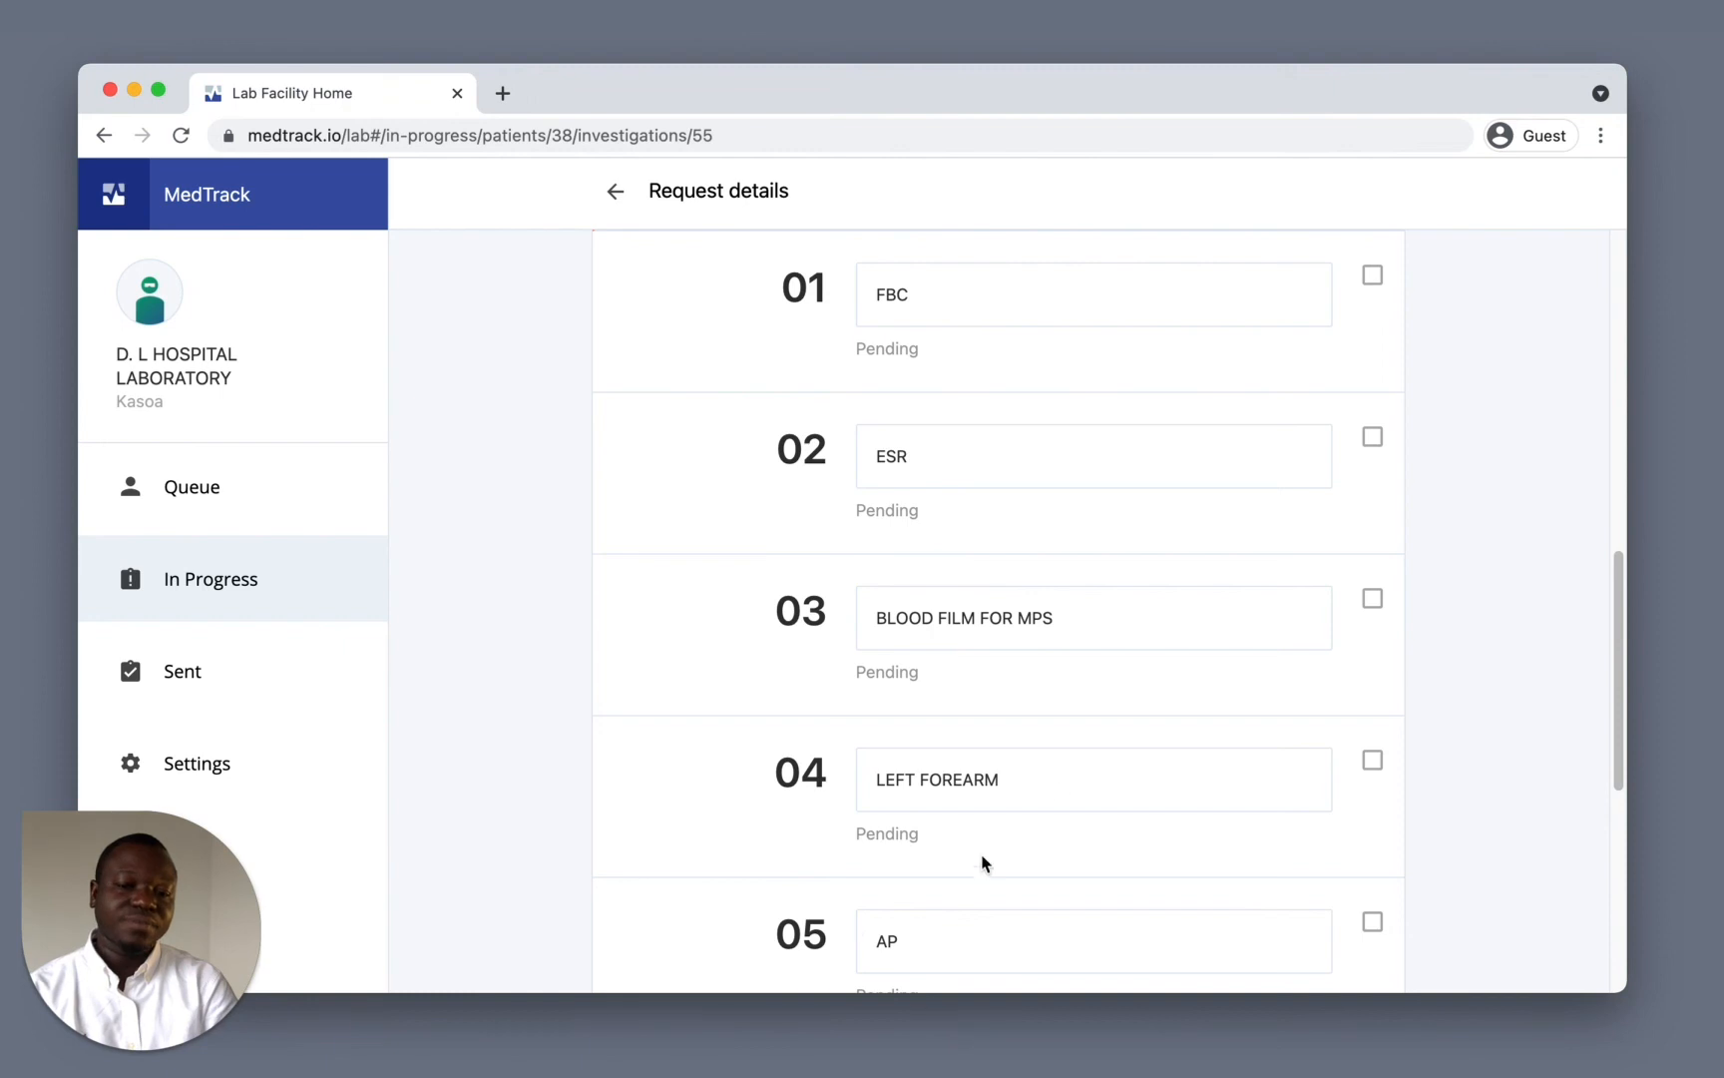
{"action": "mouse_move", "coordinate": [1383, 291]}
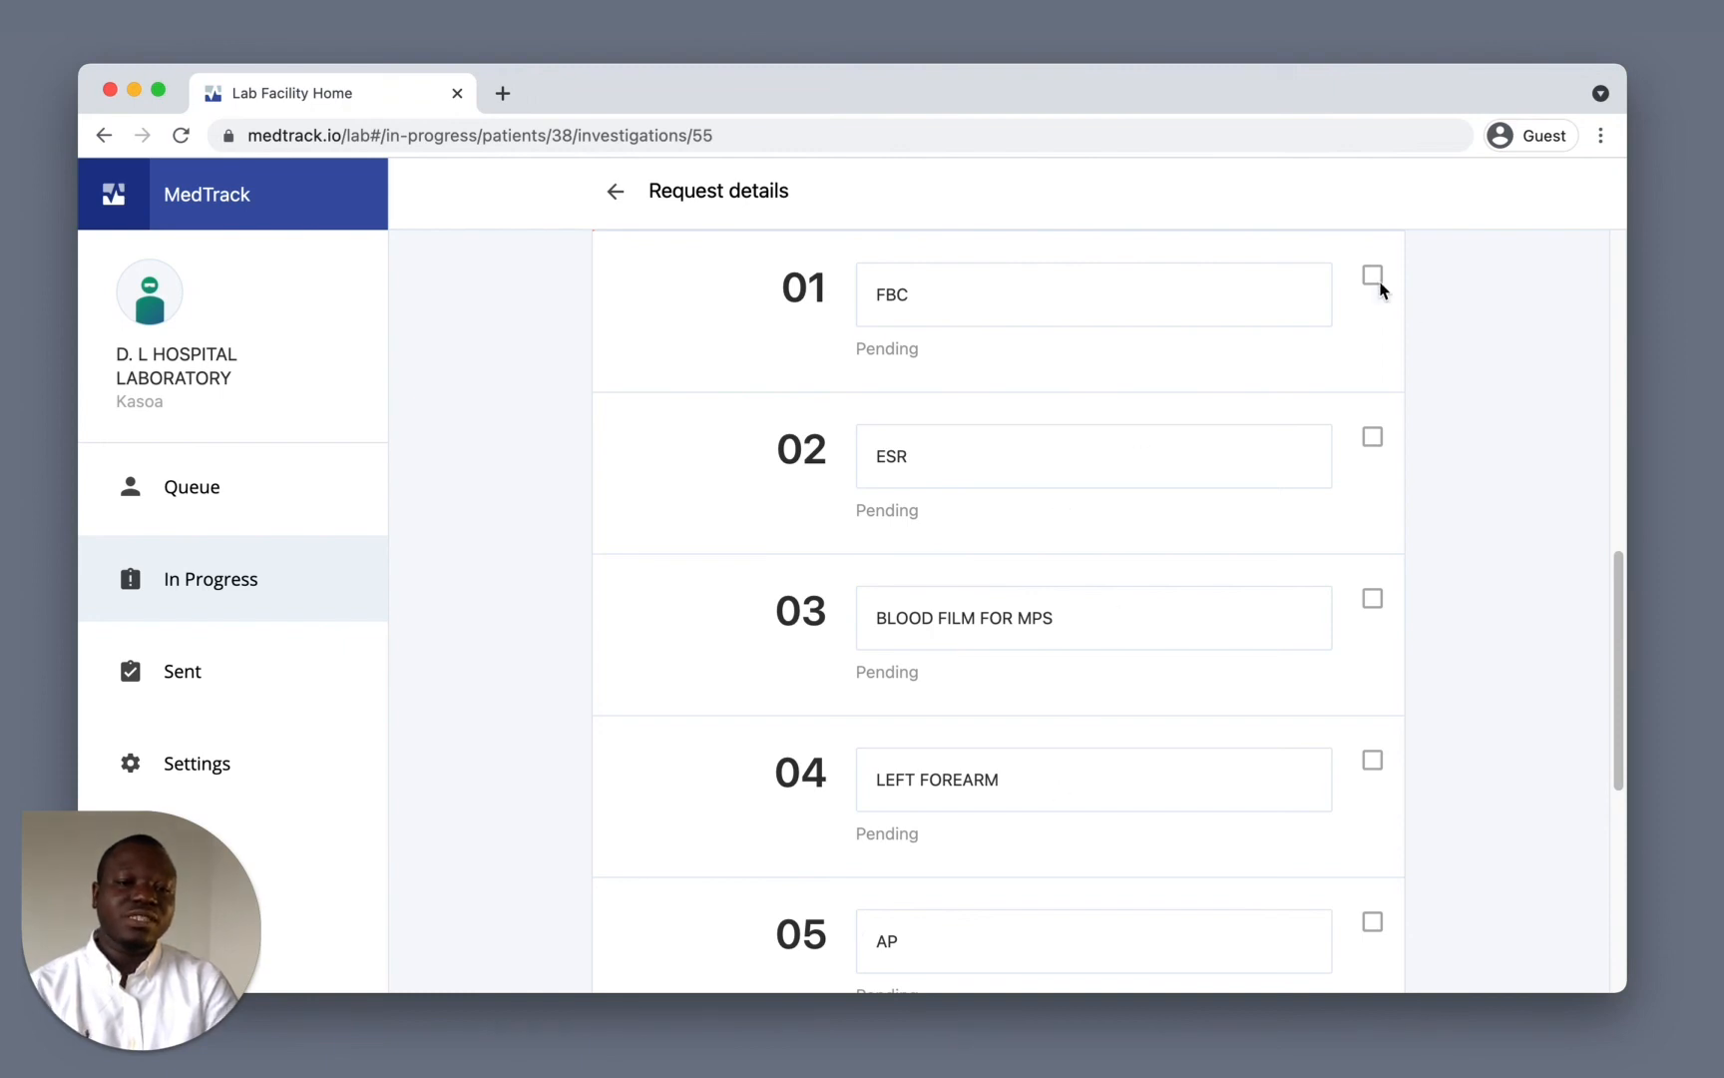
{"action": "left_click", "coordinate": [1372, 276]}
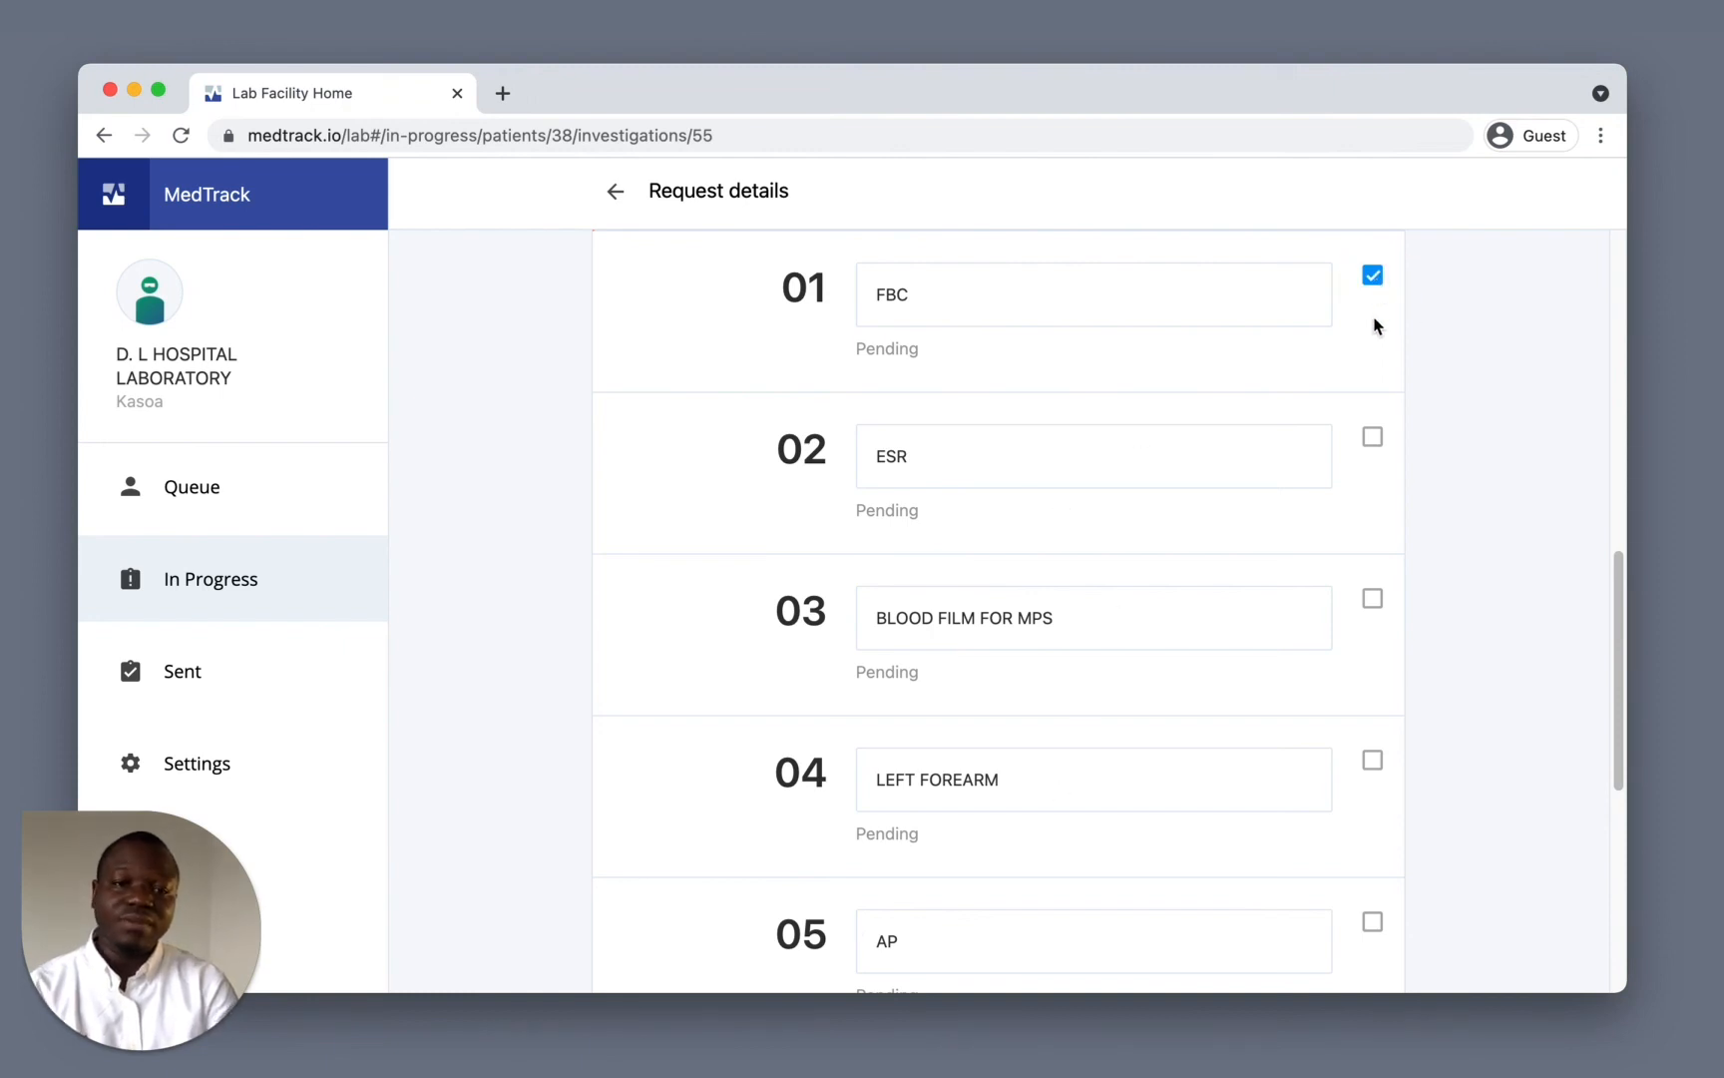
{"action": "scroll", "scroll_direction": "down", "scroll_amount": 3}
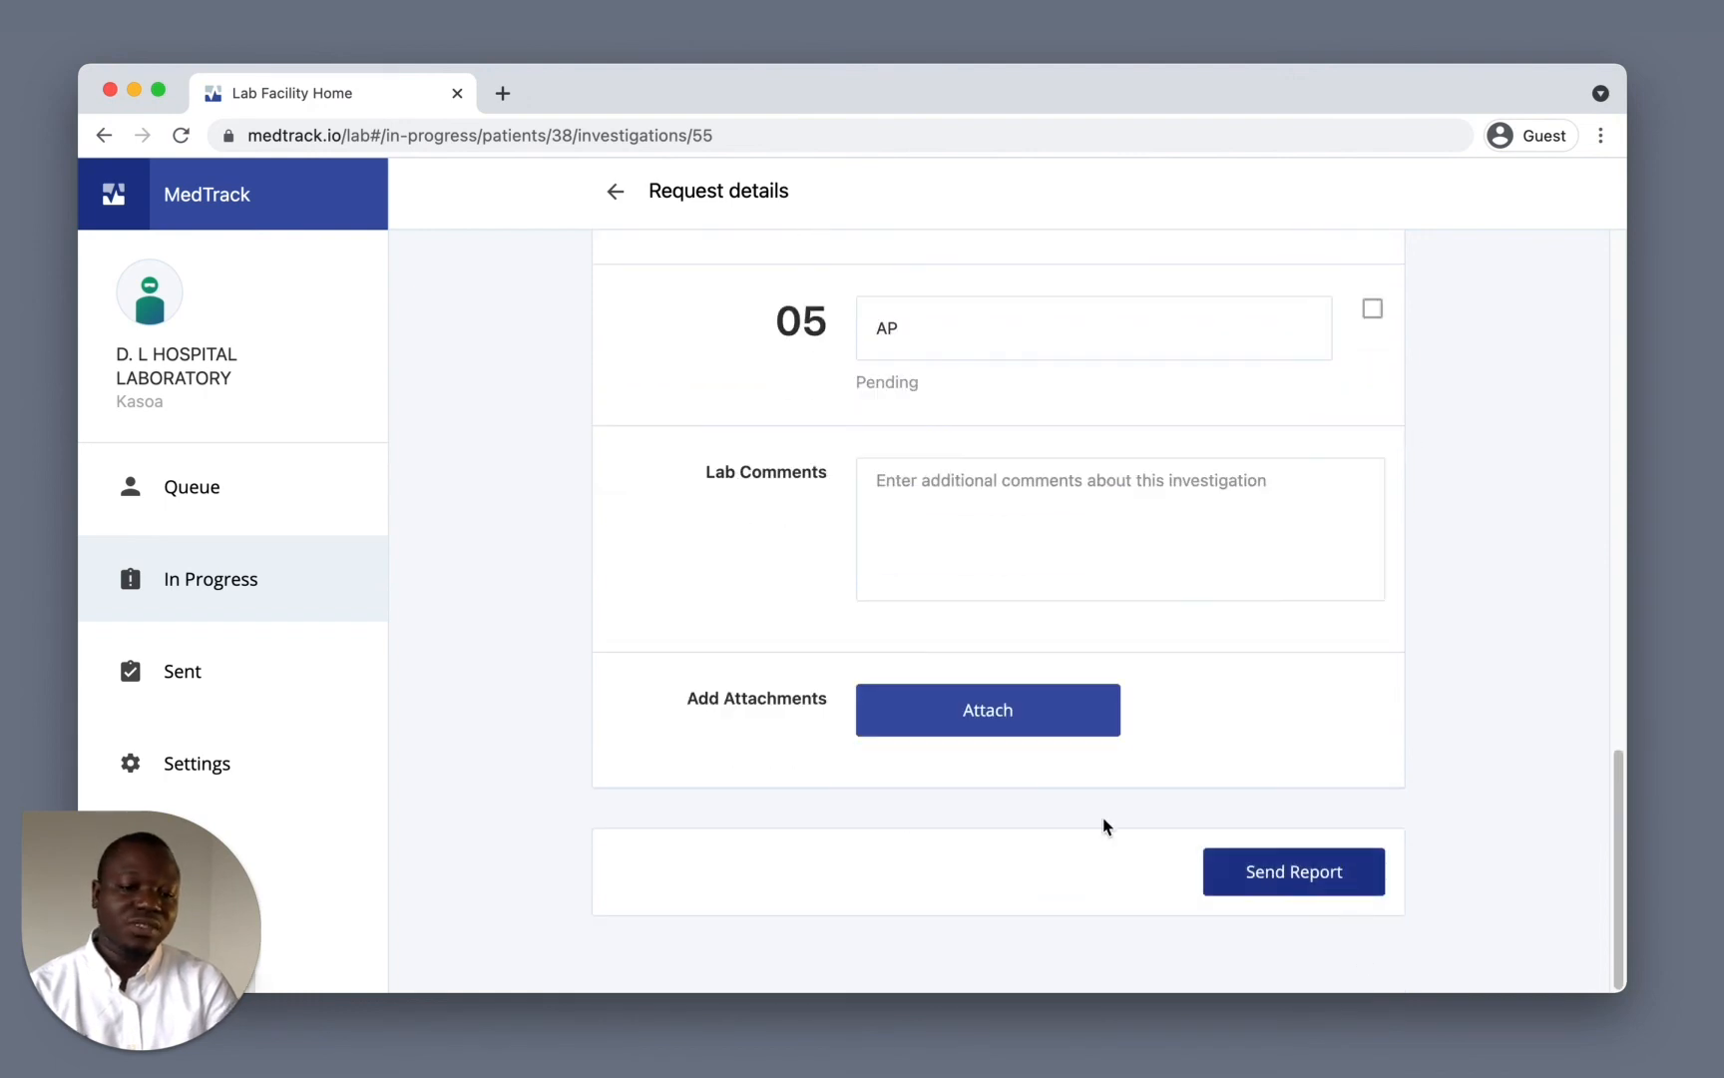
{"action": "mouse_move", "coordinate": [987, 709]}
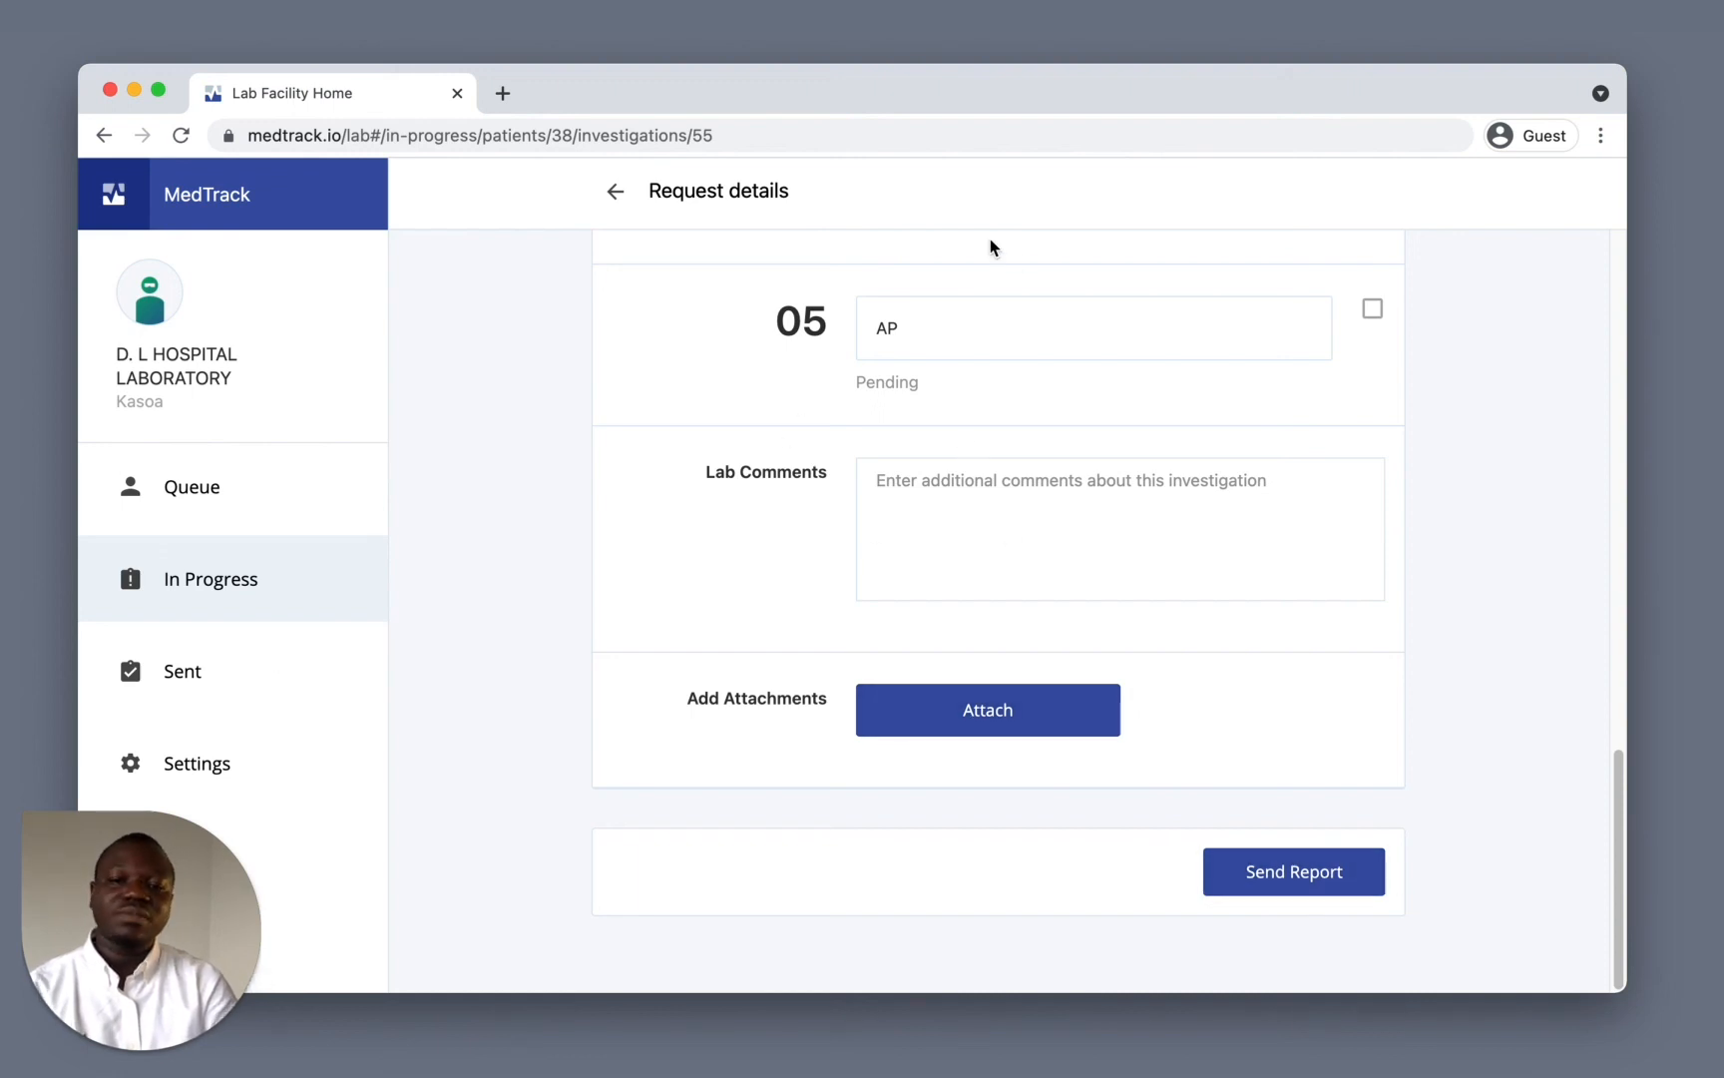
{"action": "mouse_move", "coordinate": [955, 268]}
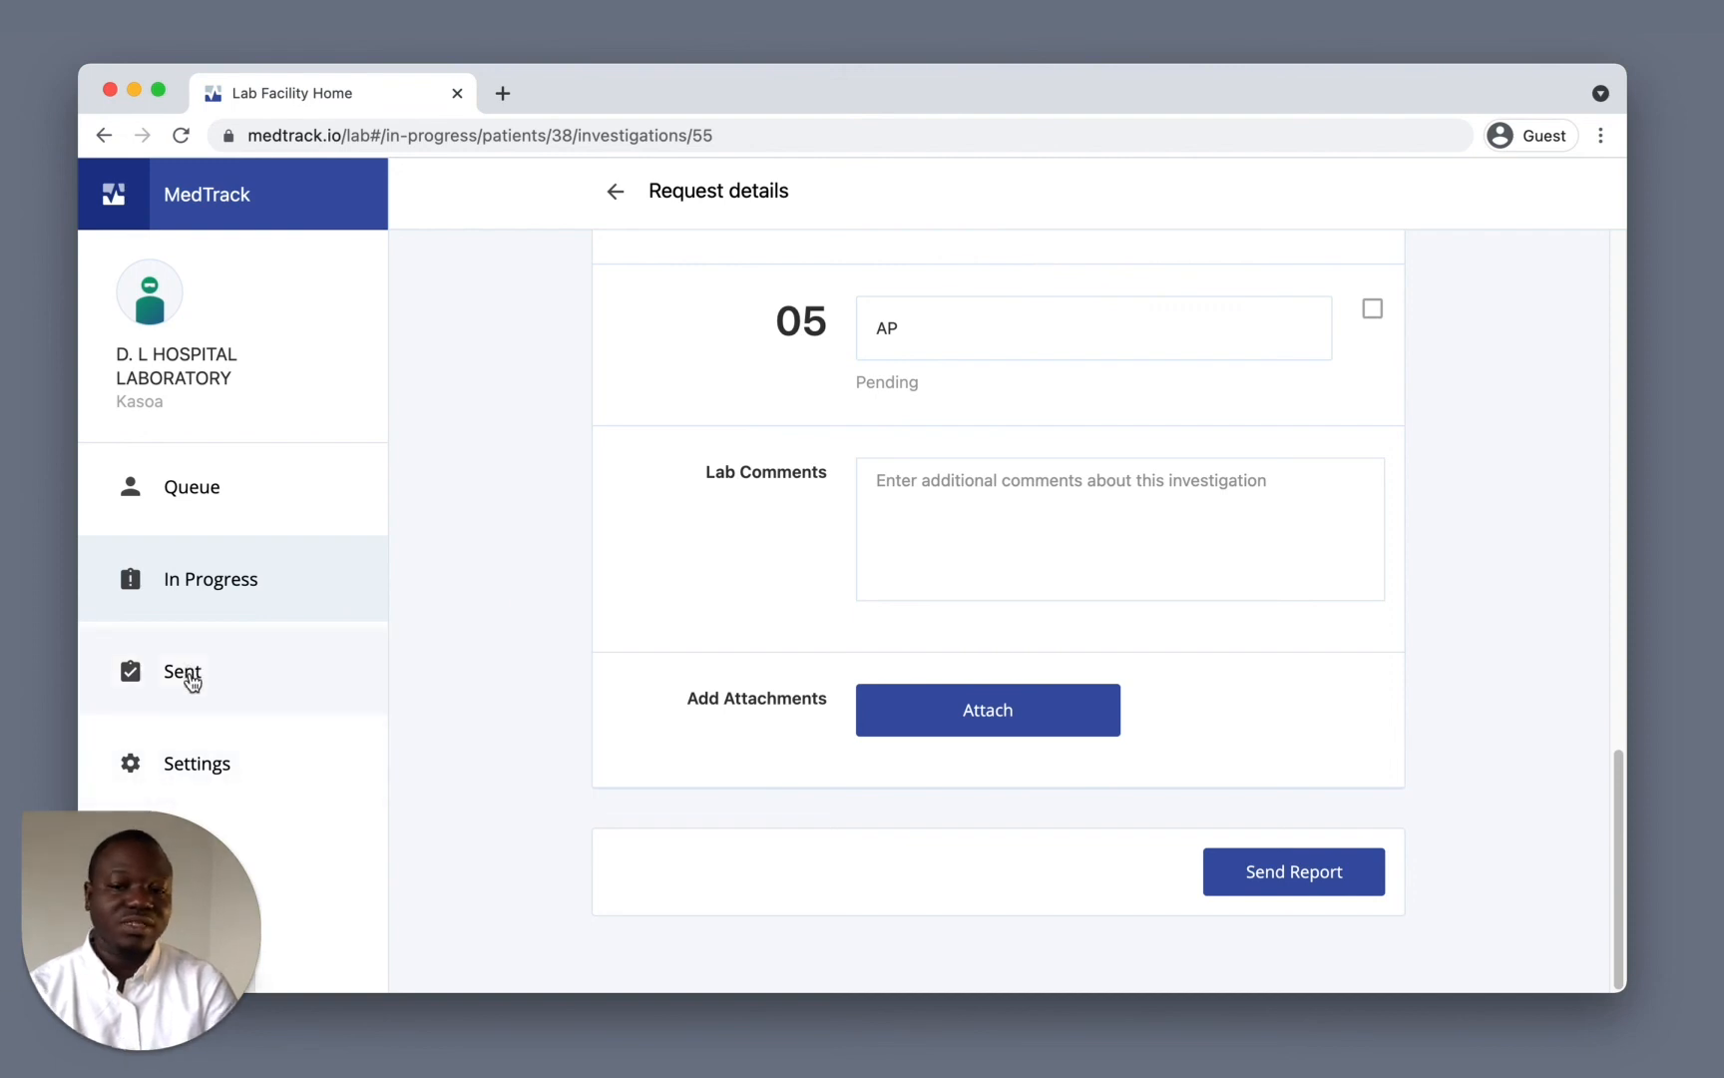
Open the 2 Jun 21 General Surgery Clinic request under Sent and scroll to its Lab Report
{"action": "left_click", "coordinate": [182, 670]}
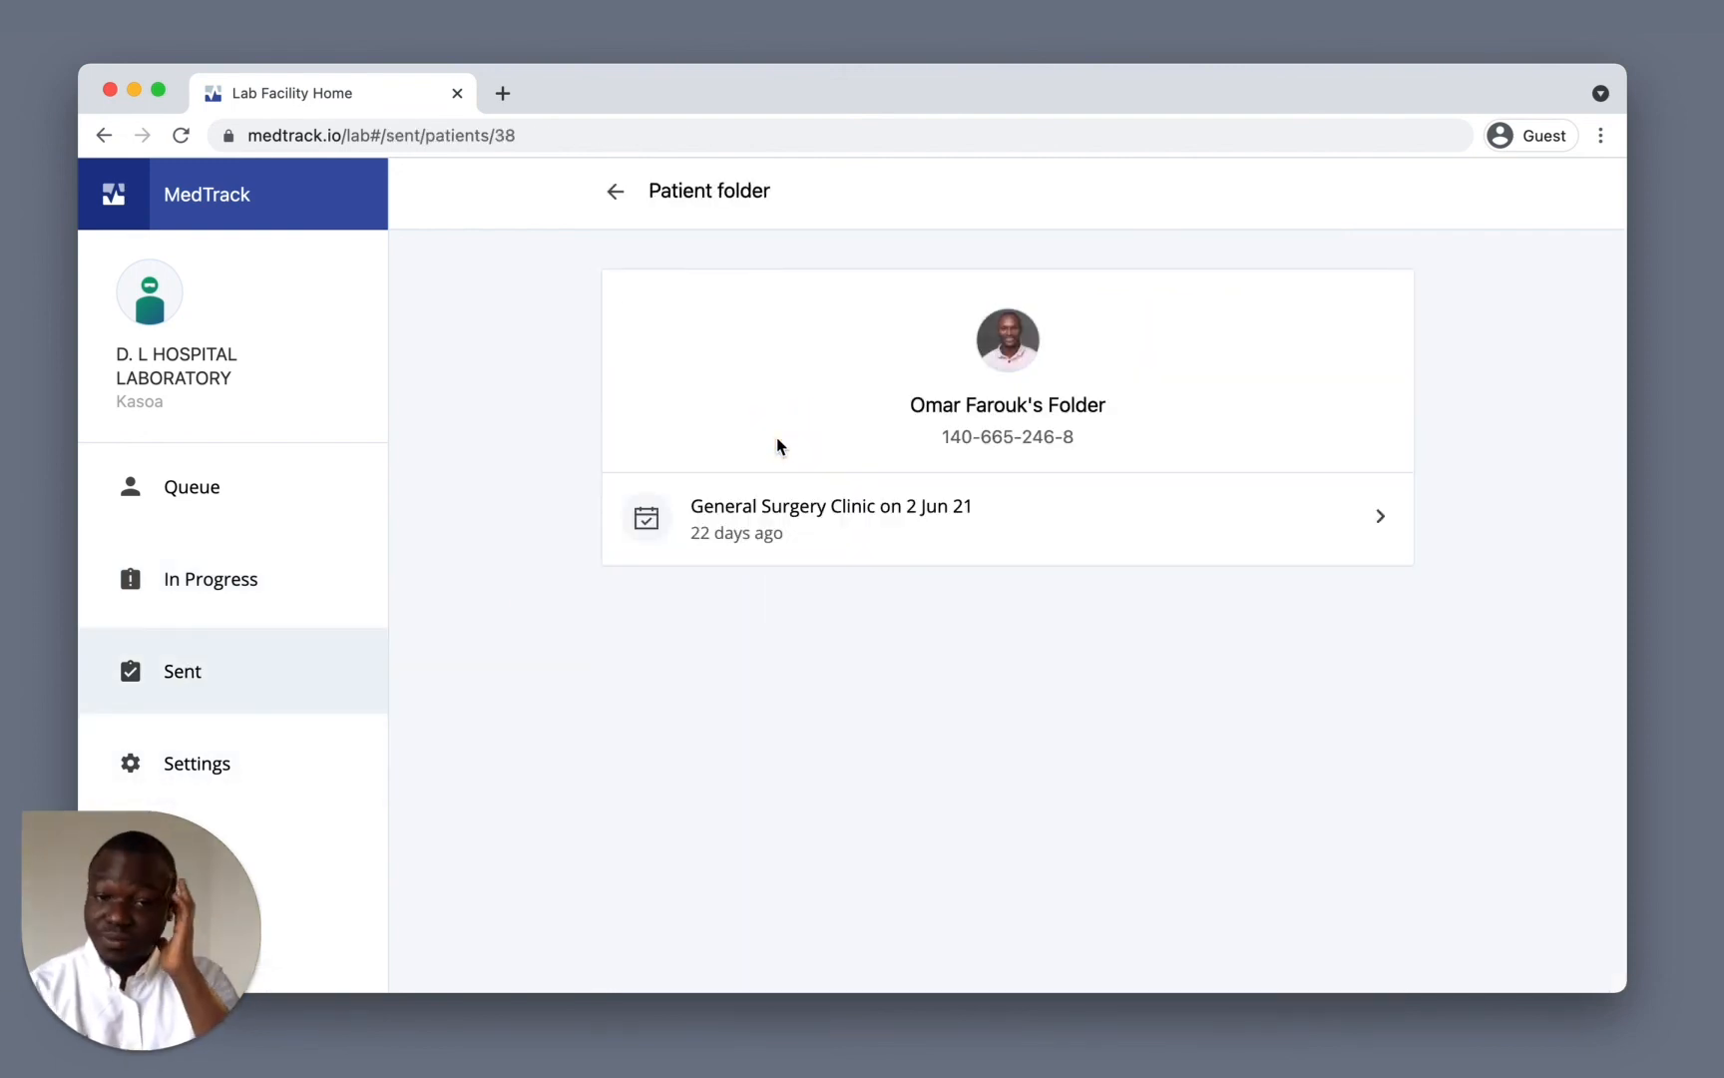
{"action": "mouse_move", "coordinate": [793, 519]}
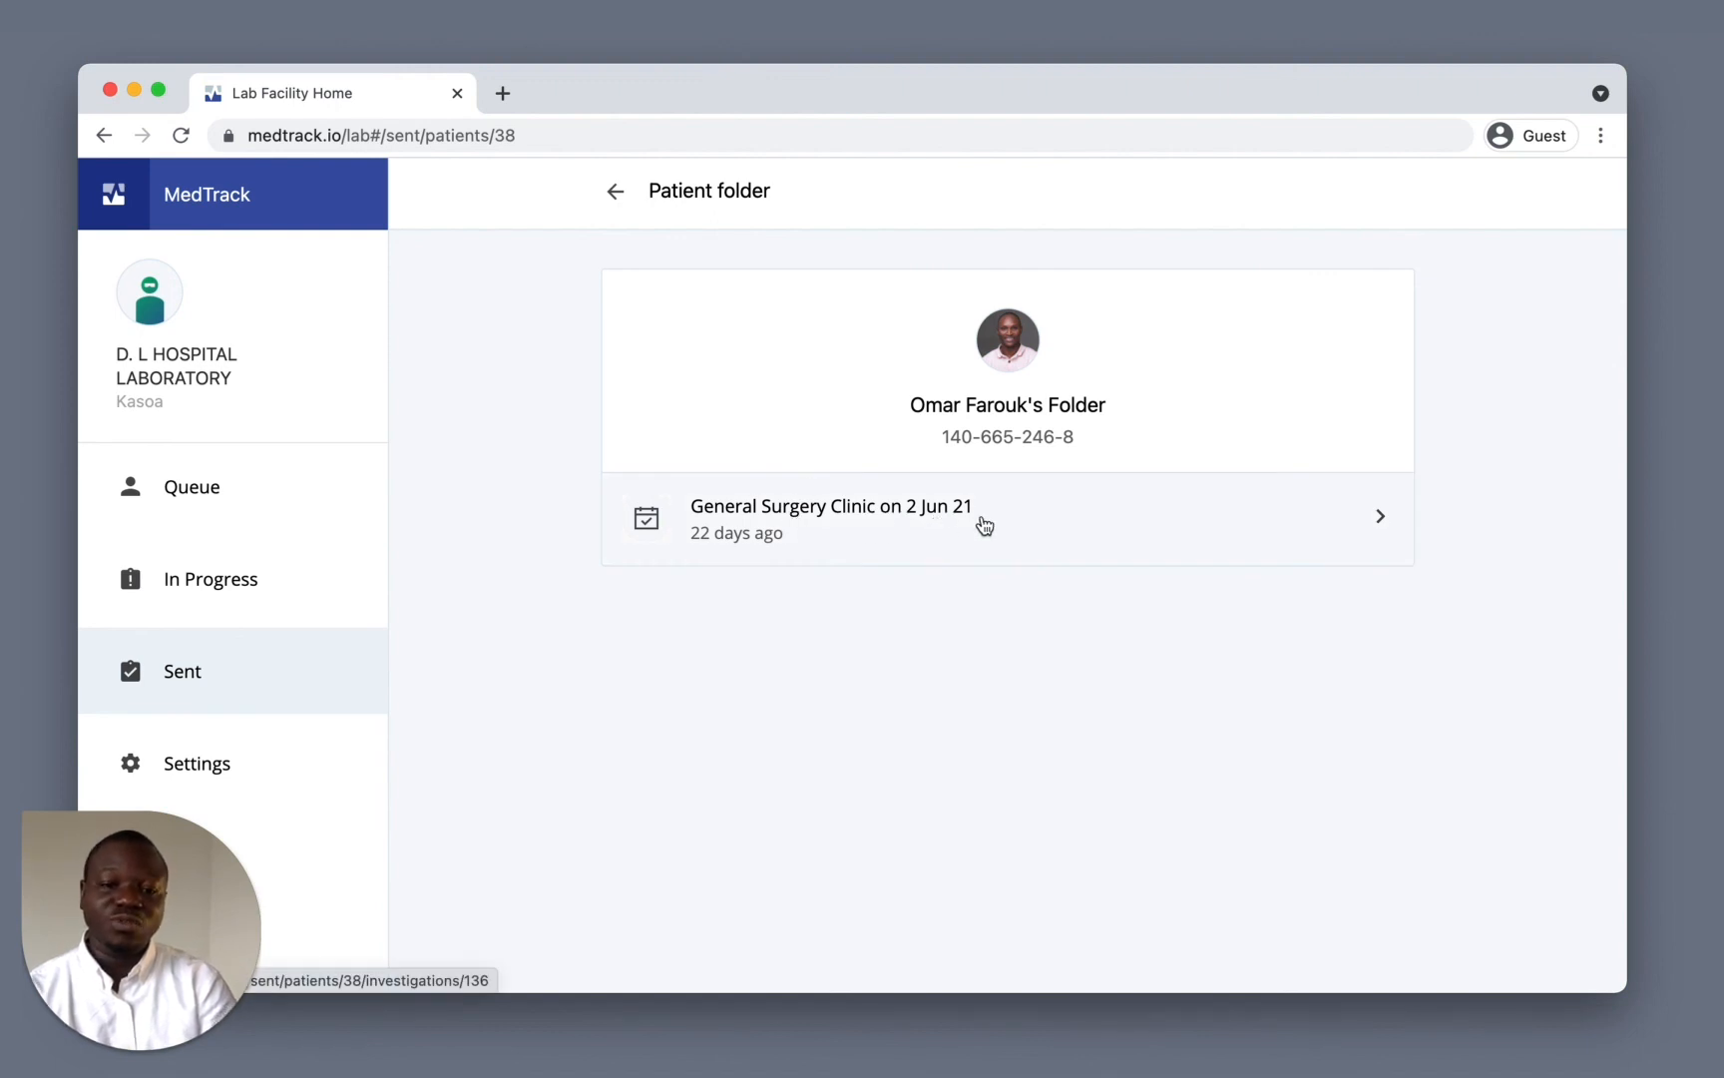
{"action": "left_click", "coordinate": [983, 517]}
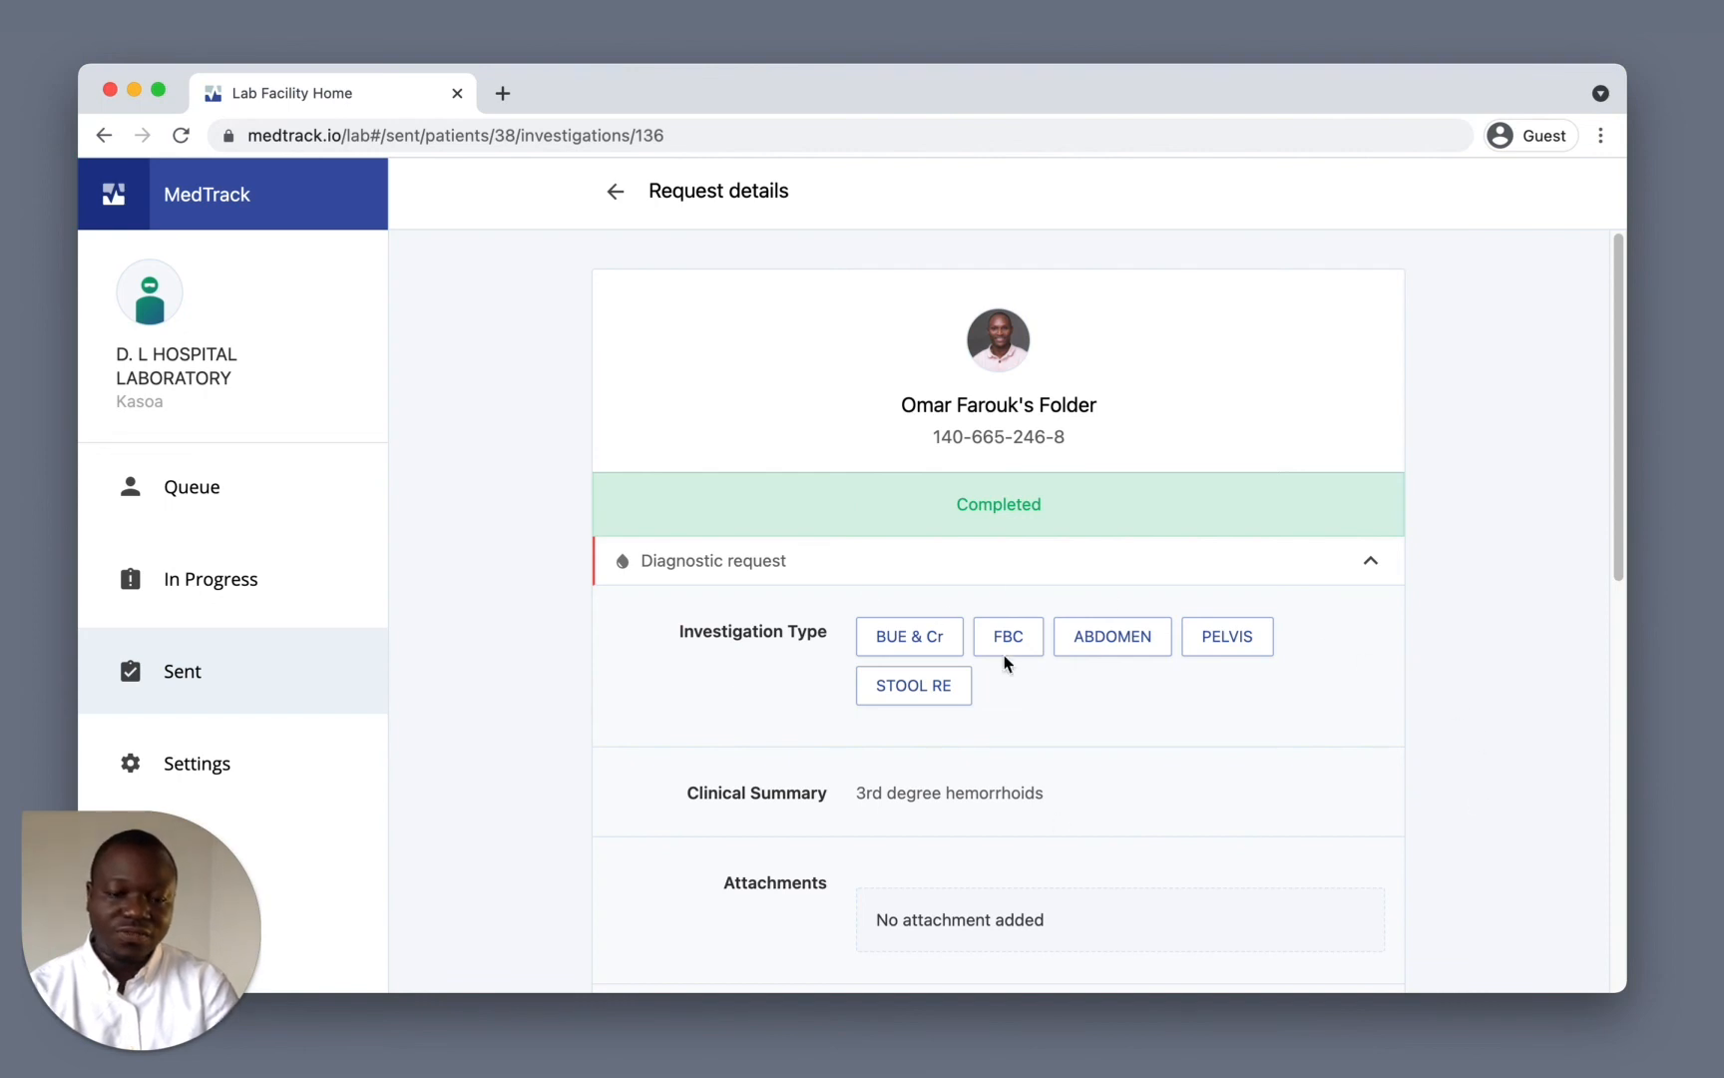
{"action": "scroll", "scroll_direction": "down", "scroll_amount": 3}
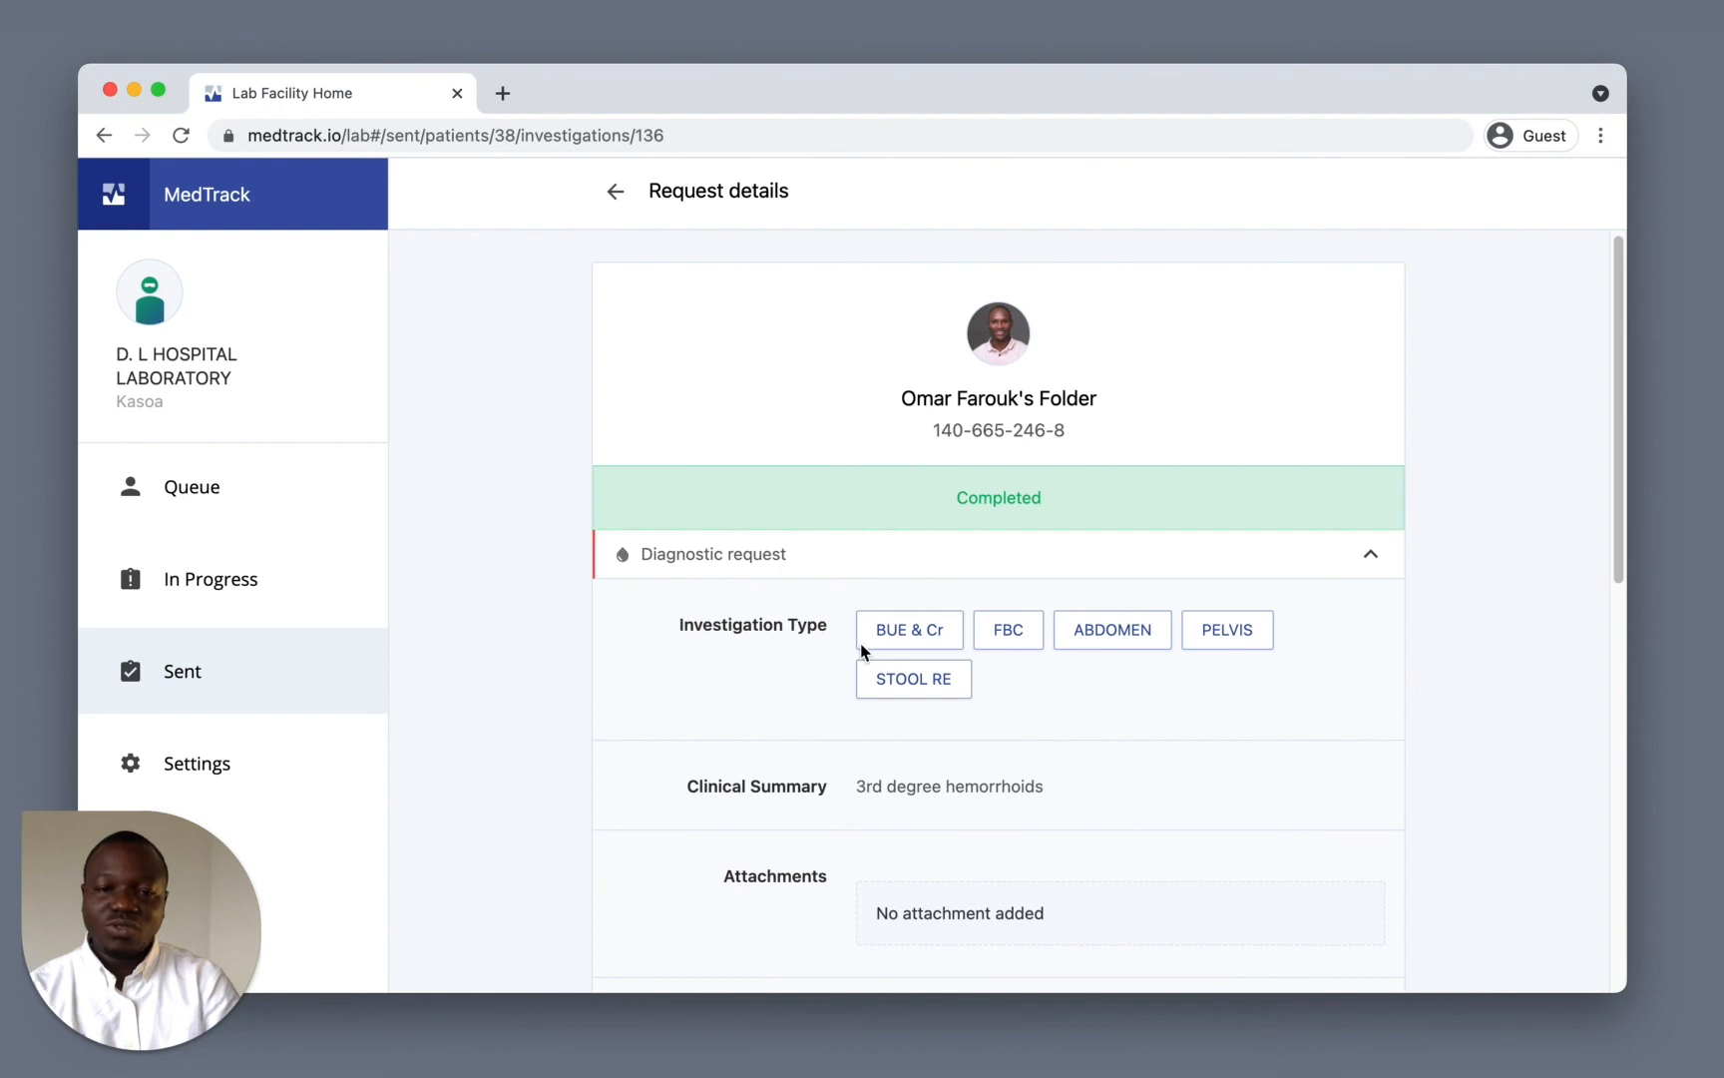
{"action": "mouse_move", "coordinate": [1257, 806]}
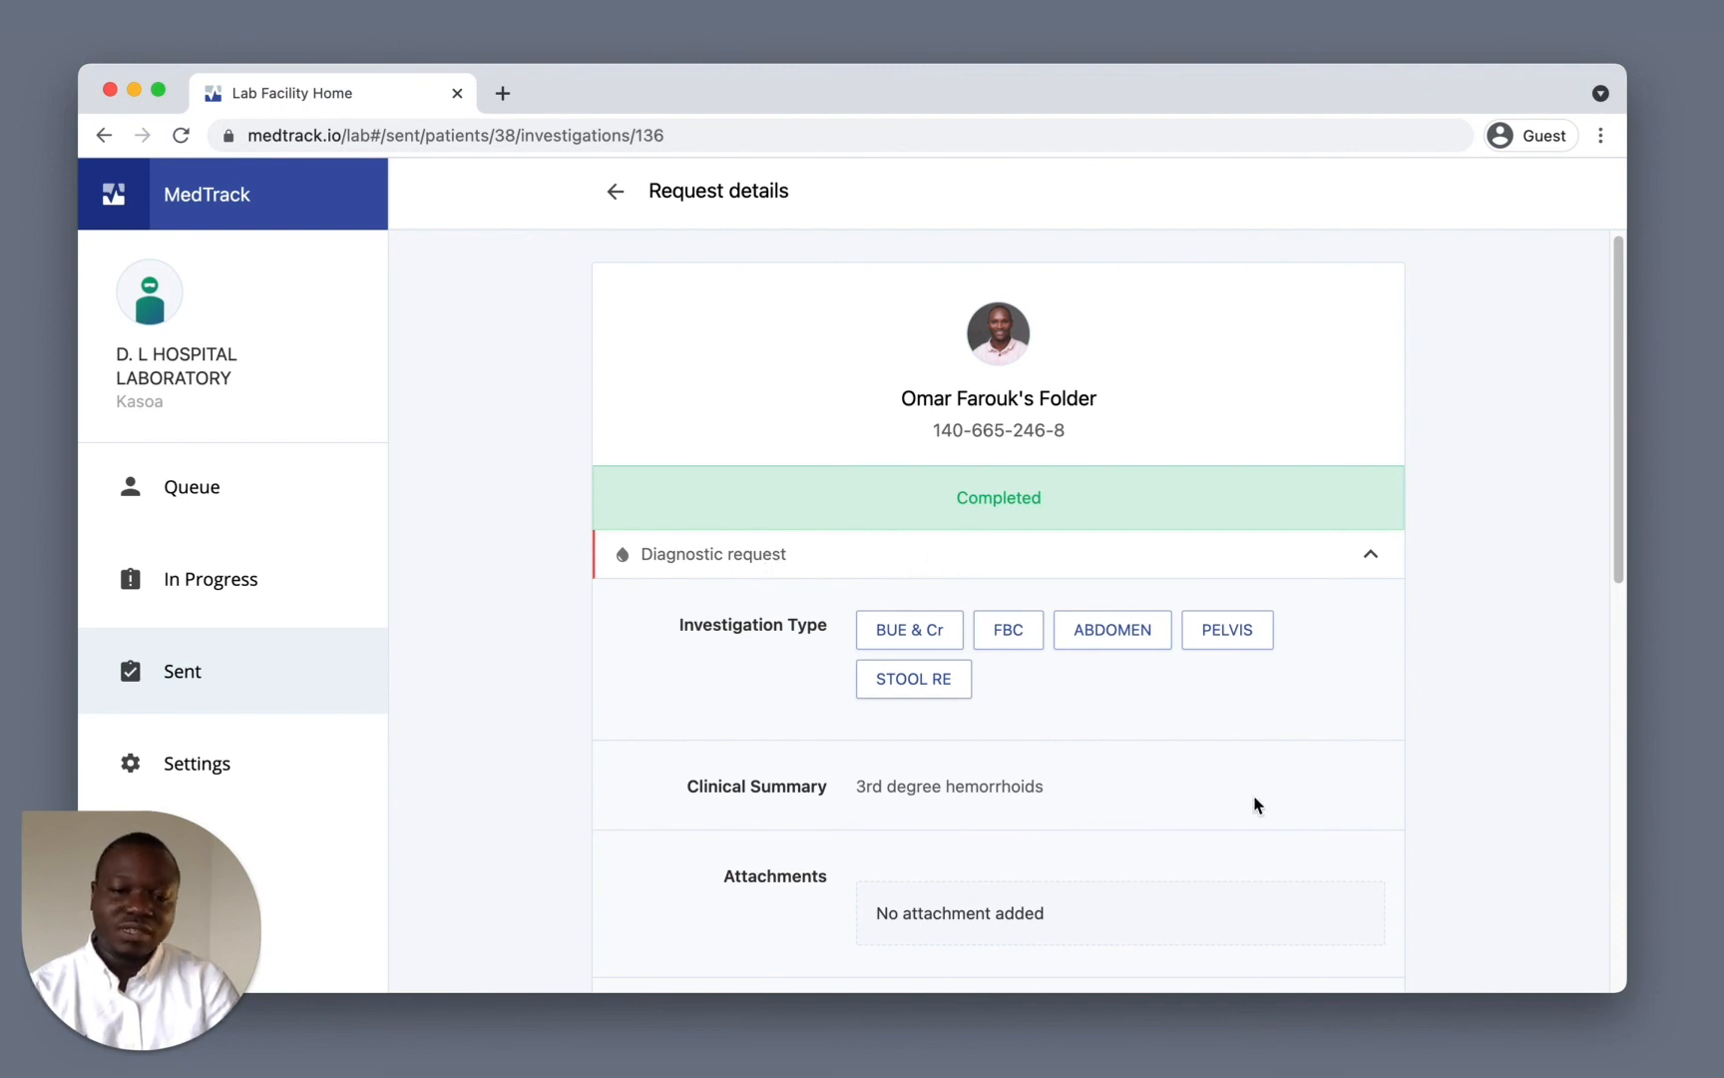
{"action": "scroll", "scroll_direction": "down", "scroll_amount": 3}
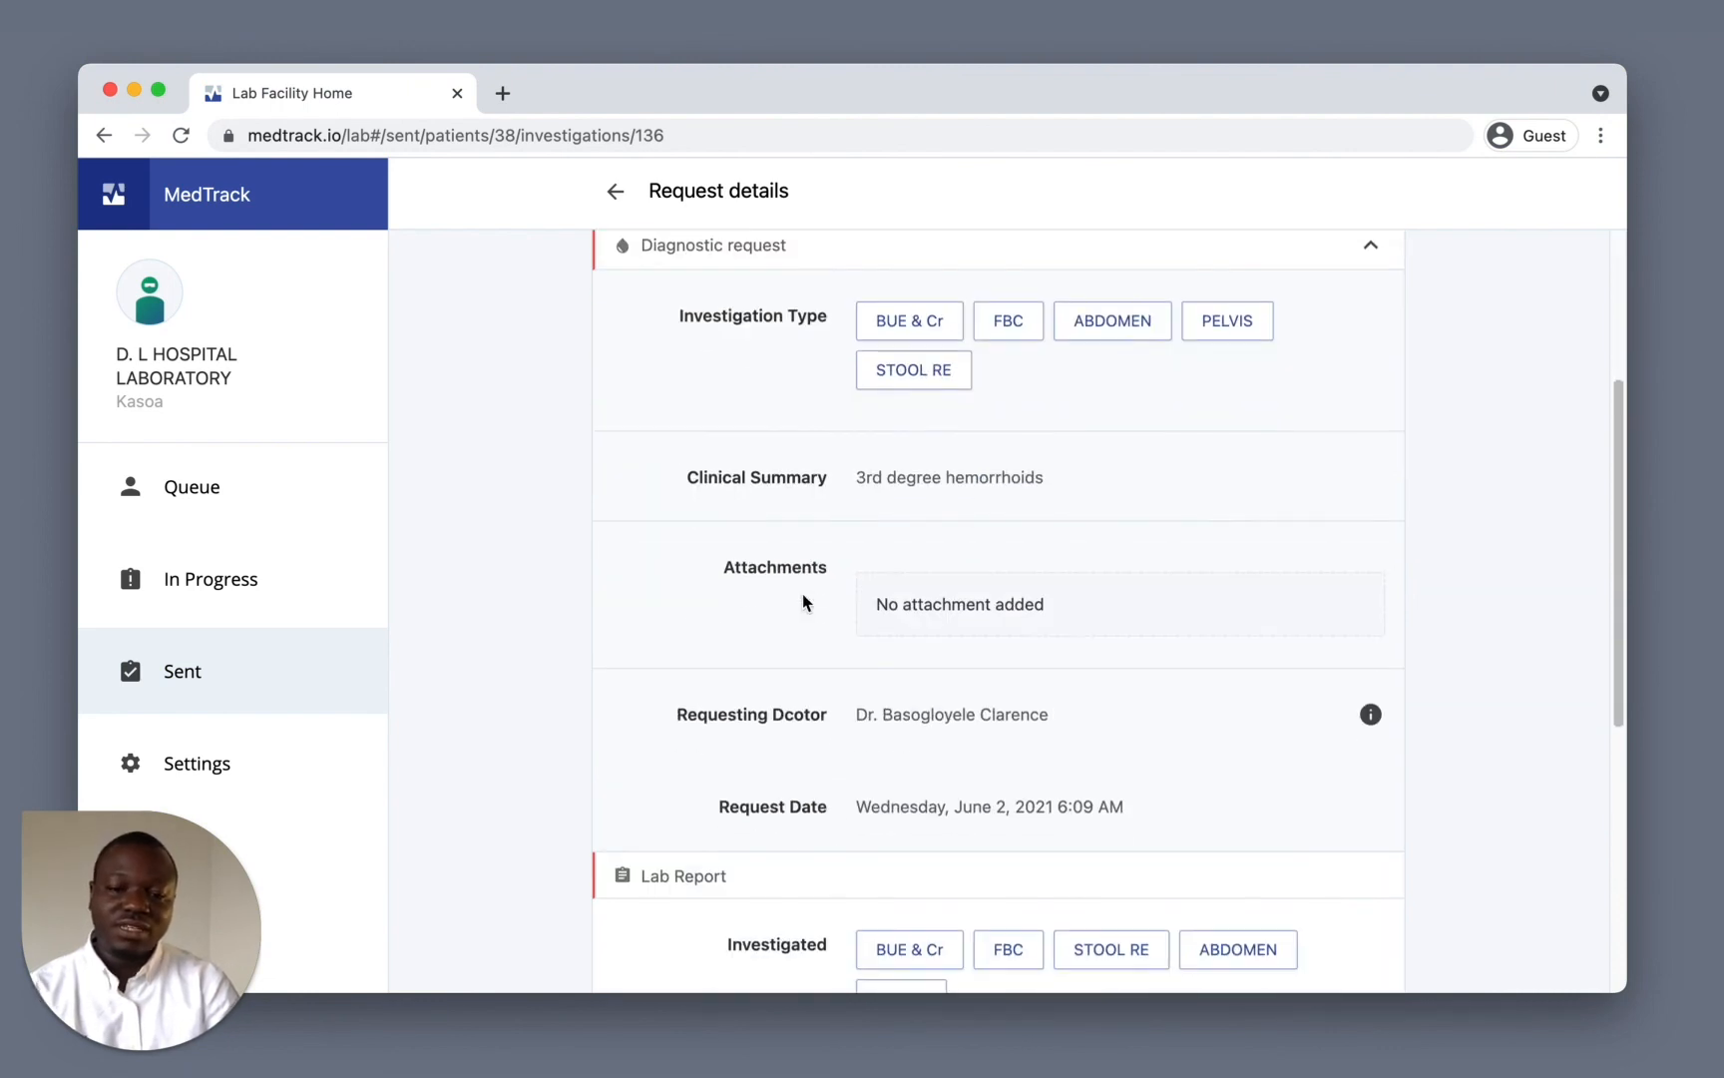
{"action": "scroll", "scroll_direction": "down", "scroll_amount": 3}
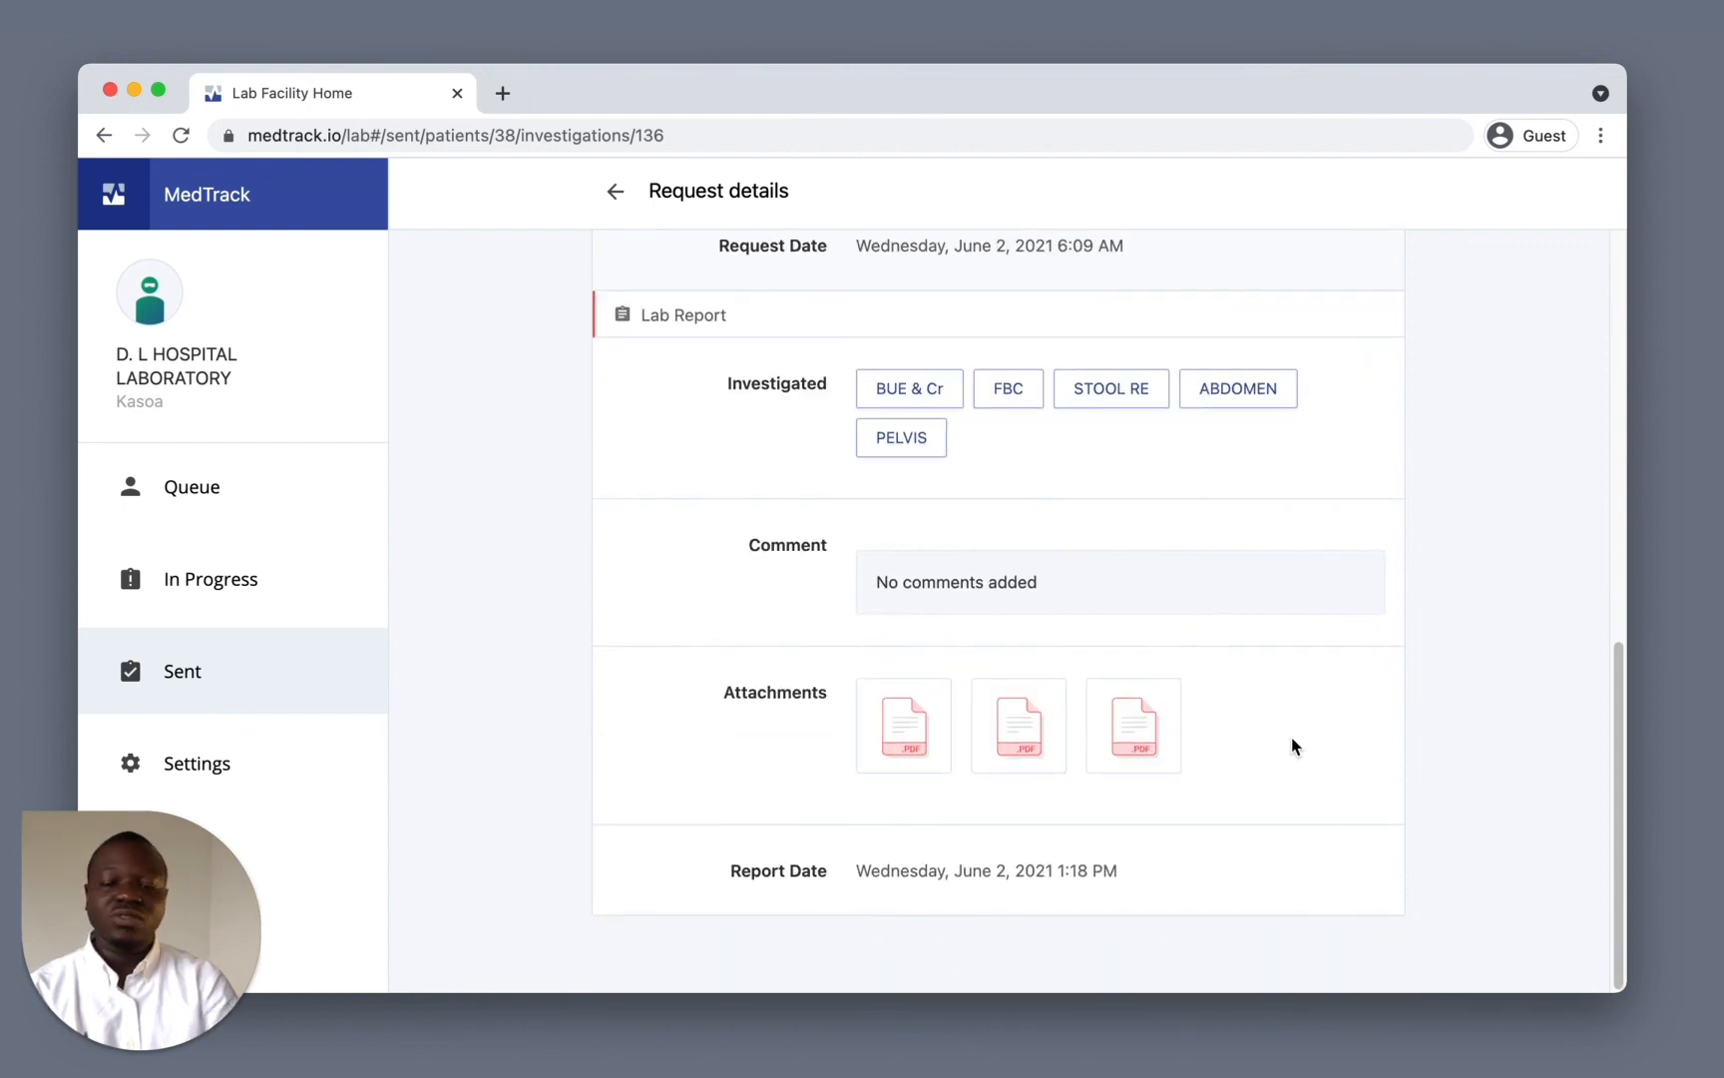
{"action": "mouse_move", "coordinate": [904, 761]}
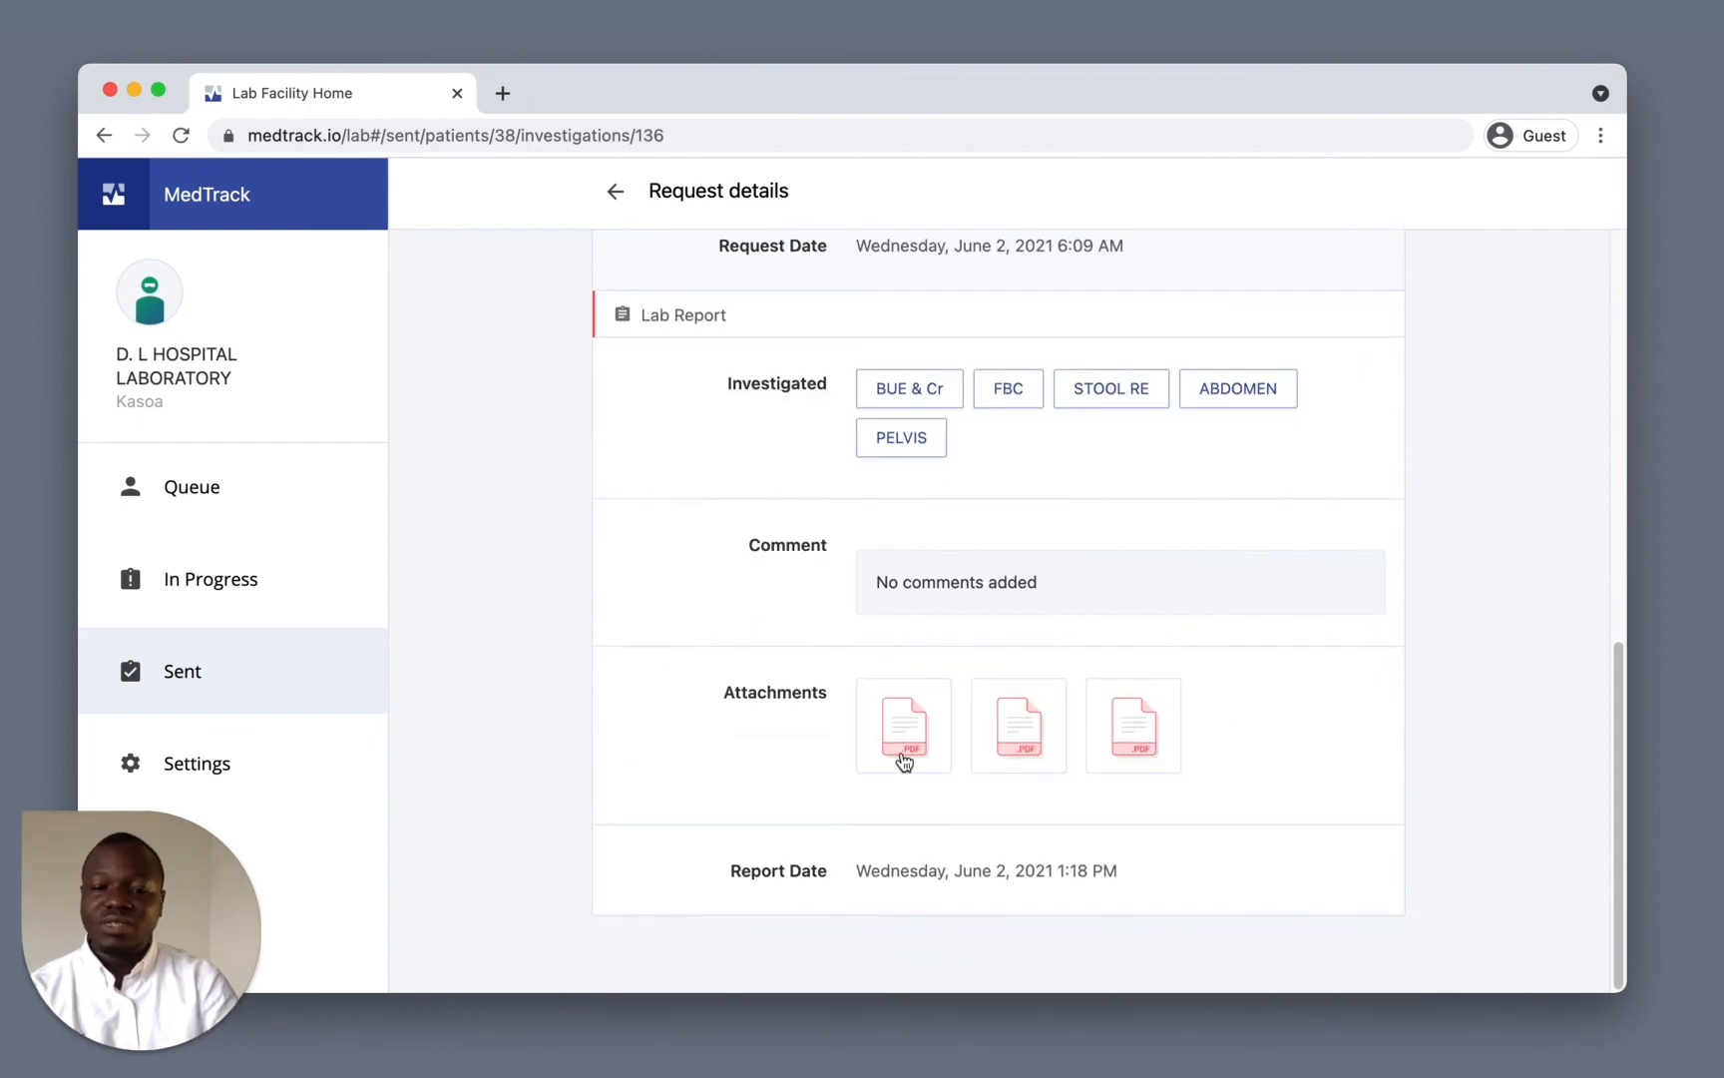
{"action": "left_click", "coordinate": [903, 724]}
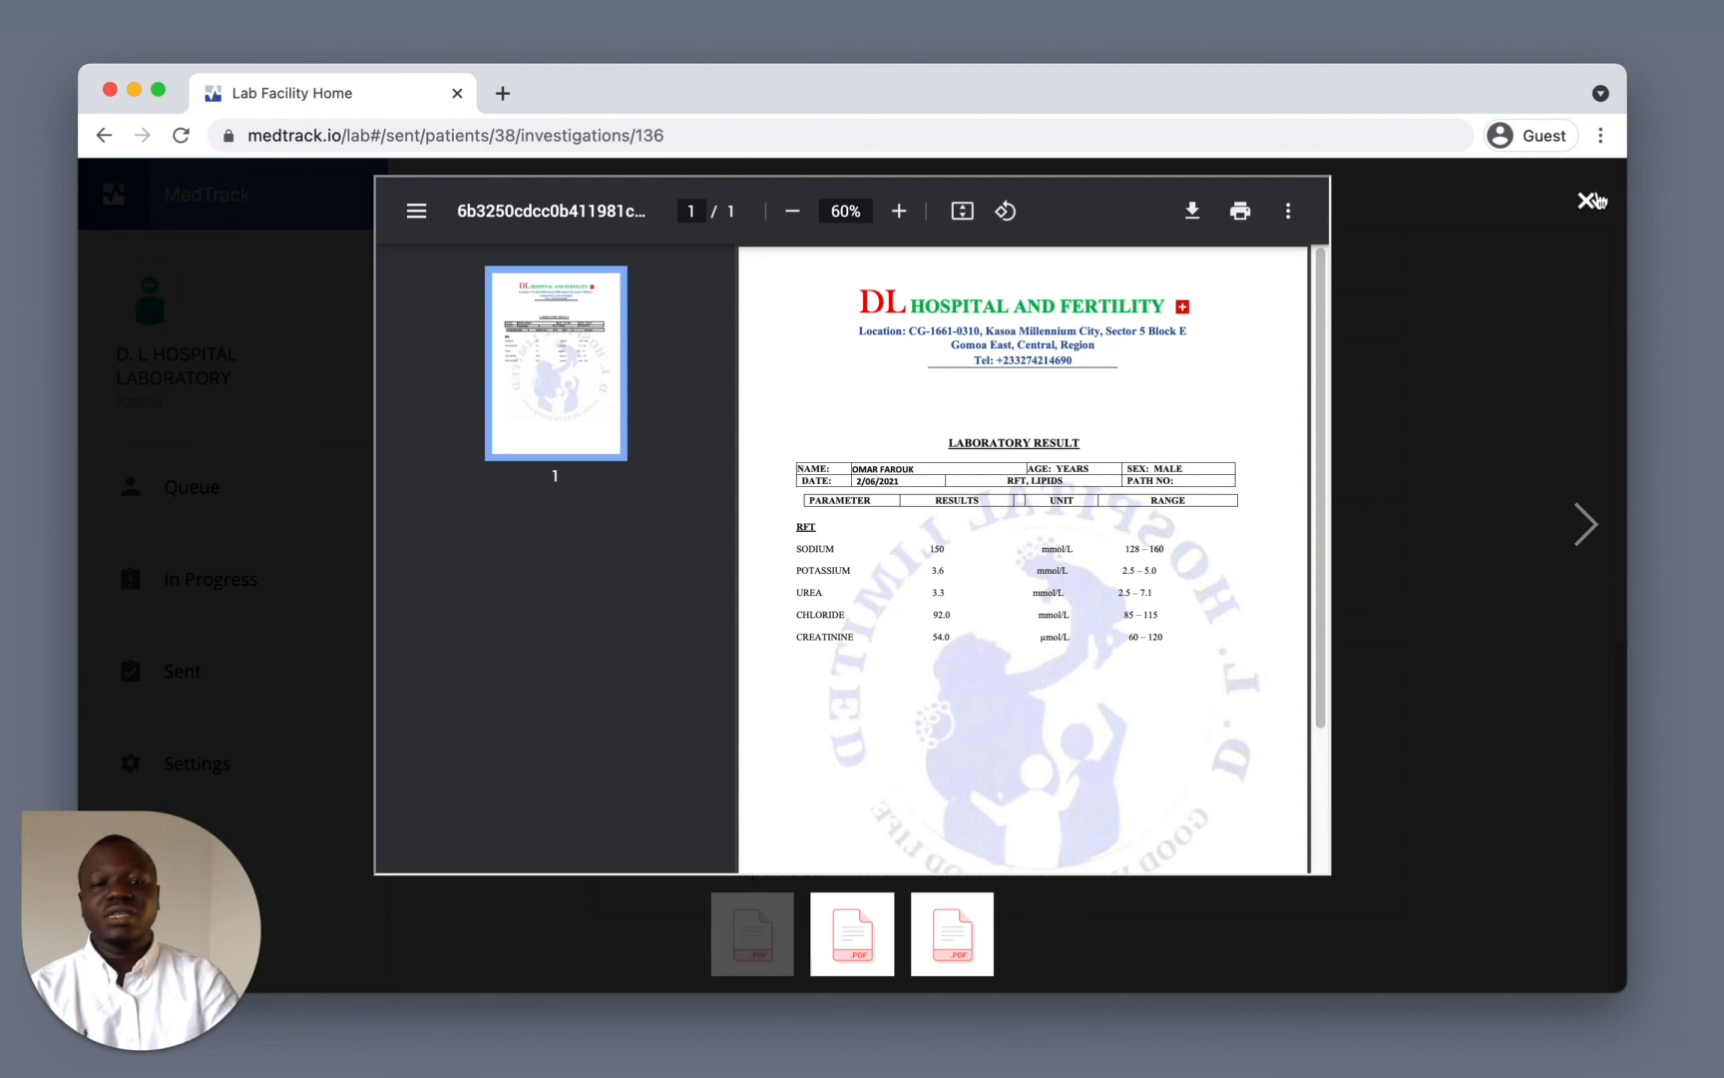
{"action": "left_click", "coordinate": [1584, 203]}
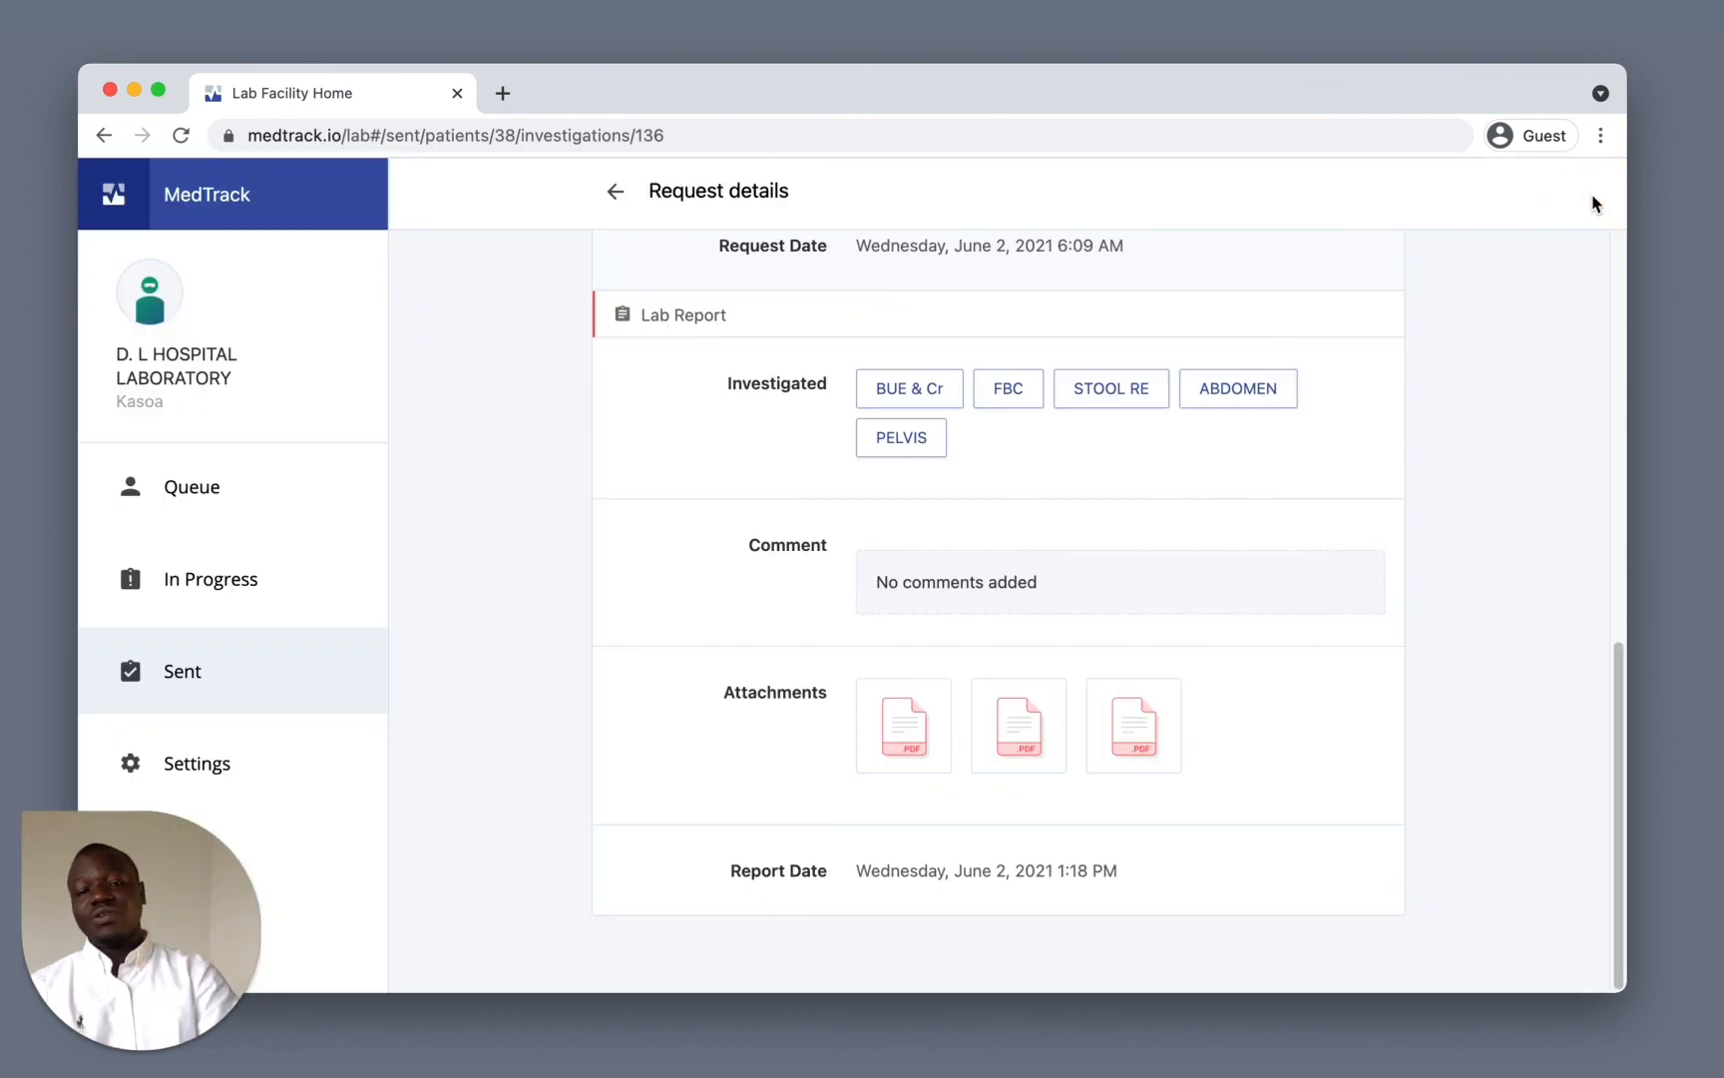